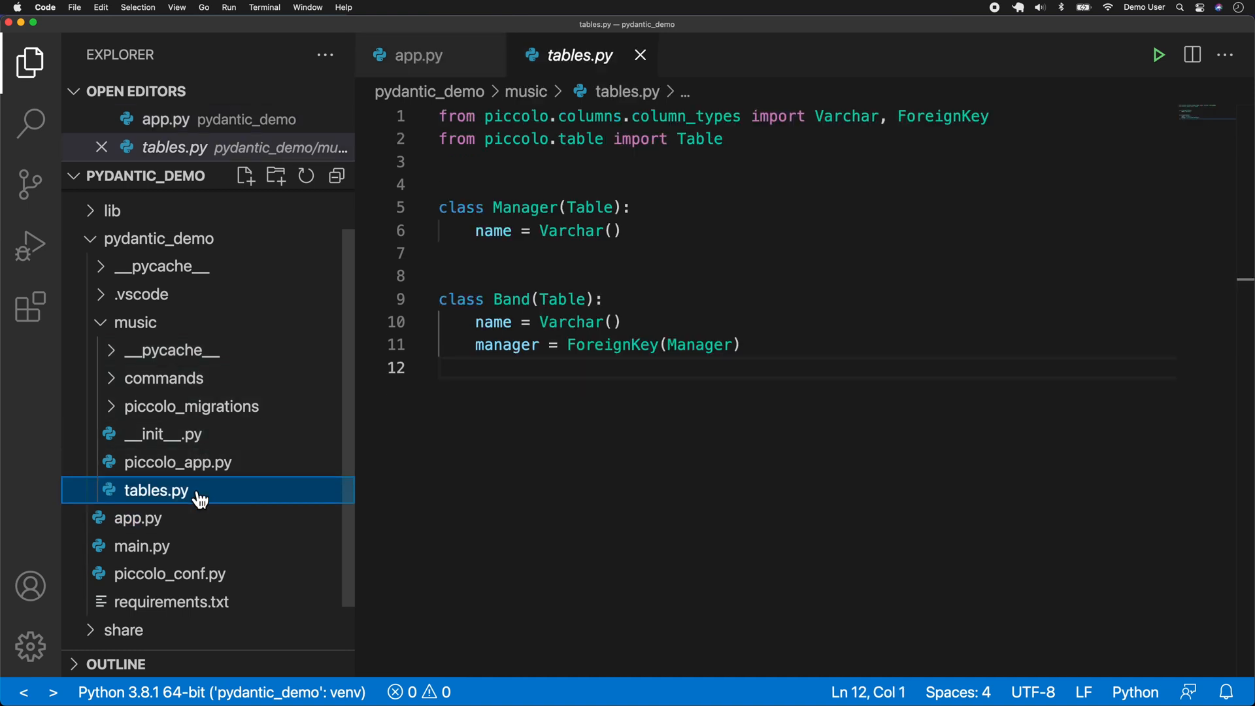
# Switch to iTerm2 and launch the Piccolo shell with `piccolo shell run`.
pyautogui.click(559, 230)
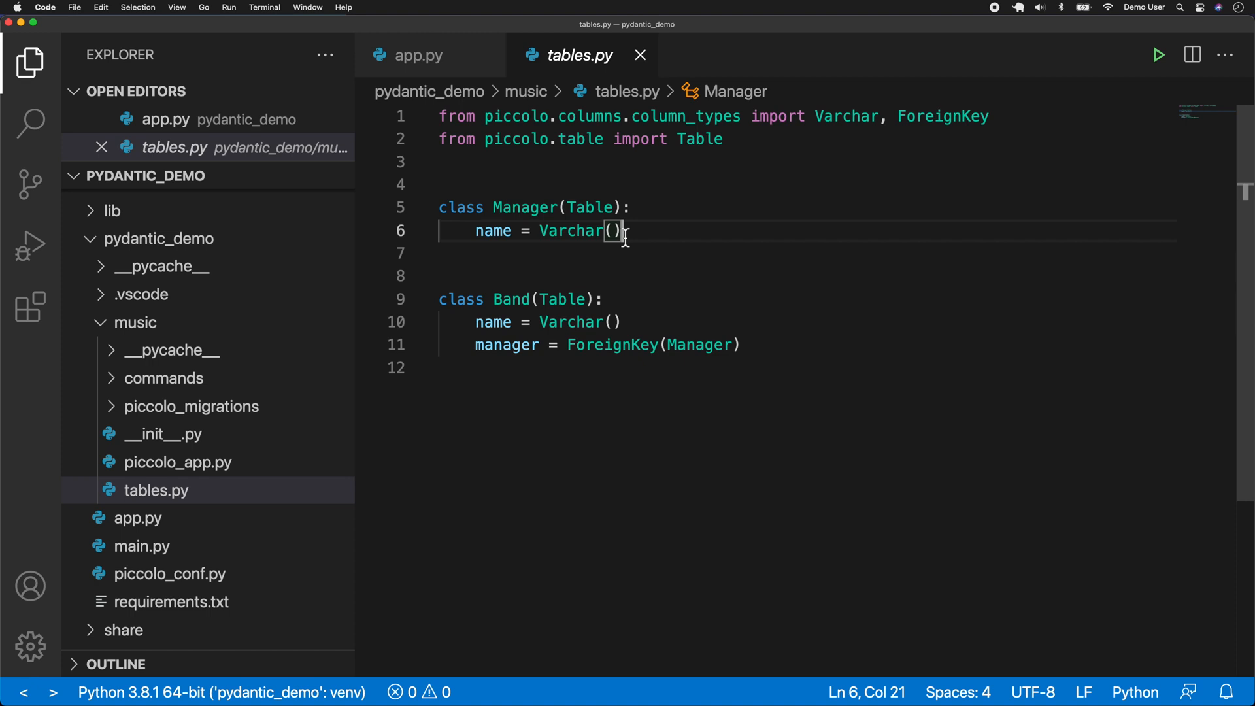
pyautogui.moveTo(562, 506)
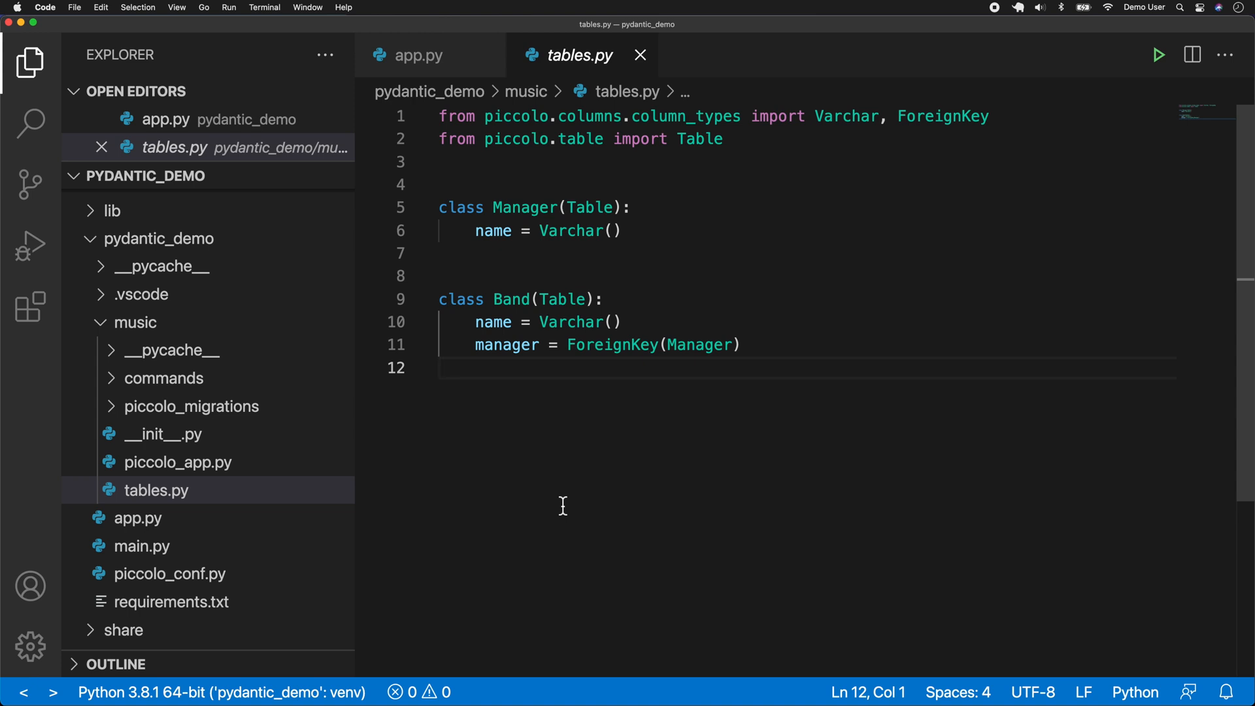
pyautogui.press('cmd+tab')
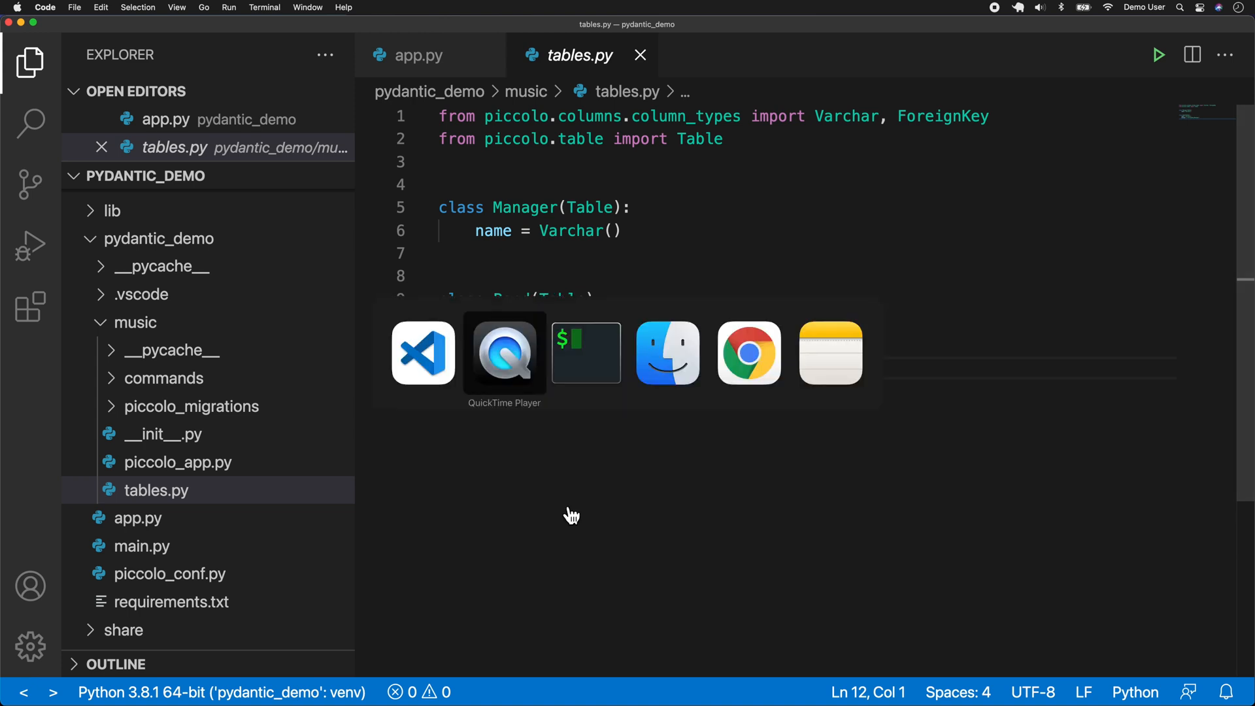
pyautogui.click(585, 352)
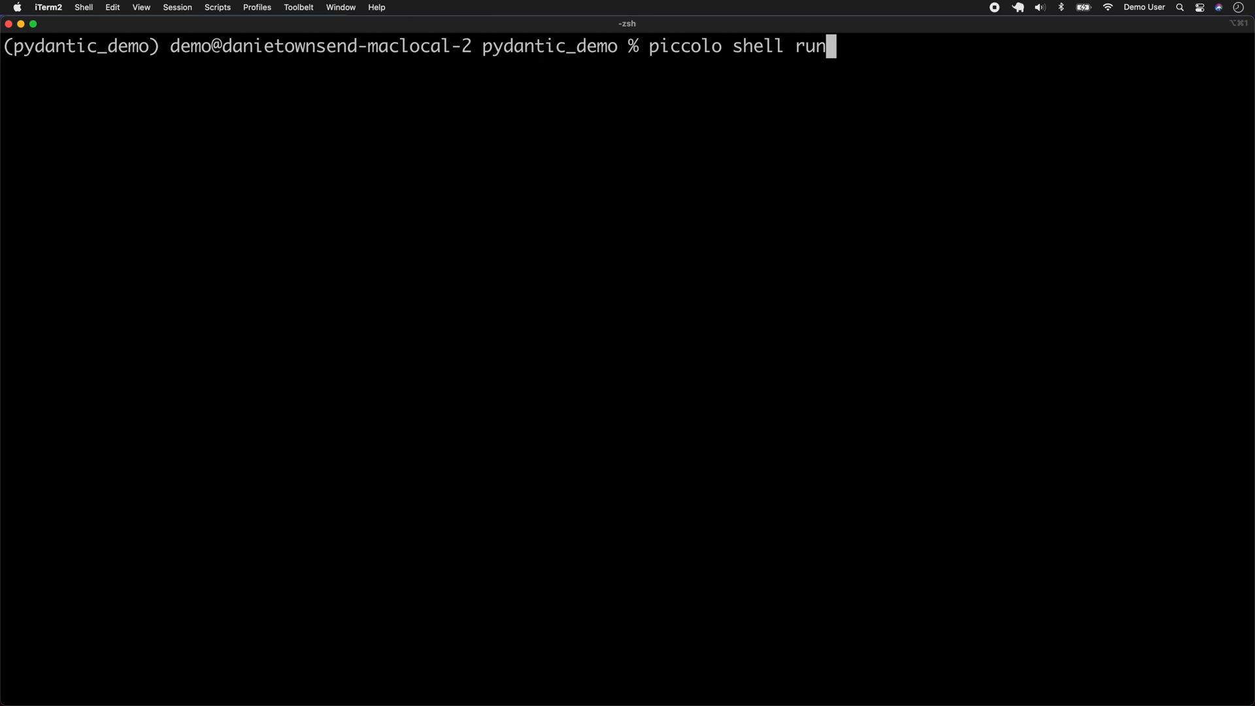
pyautogui.press('Return')
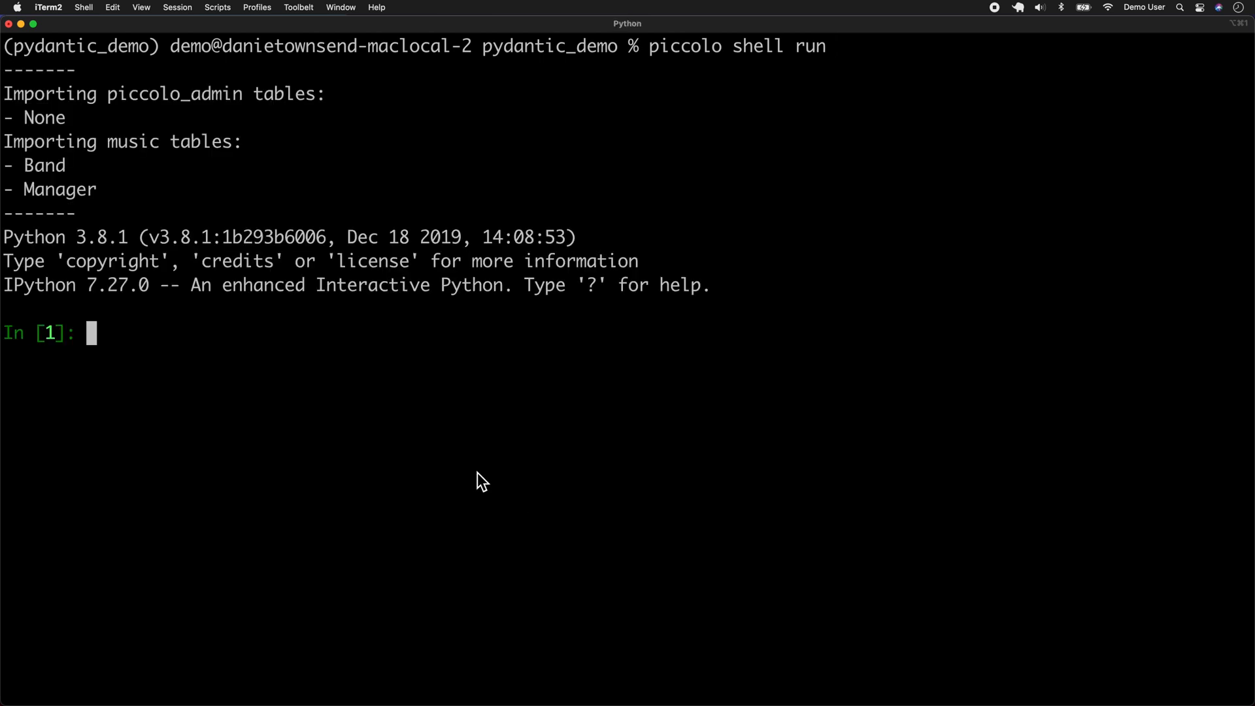
pyautogui.moveTo(289, 361)
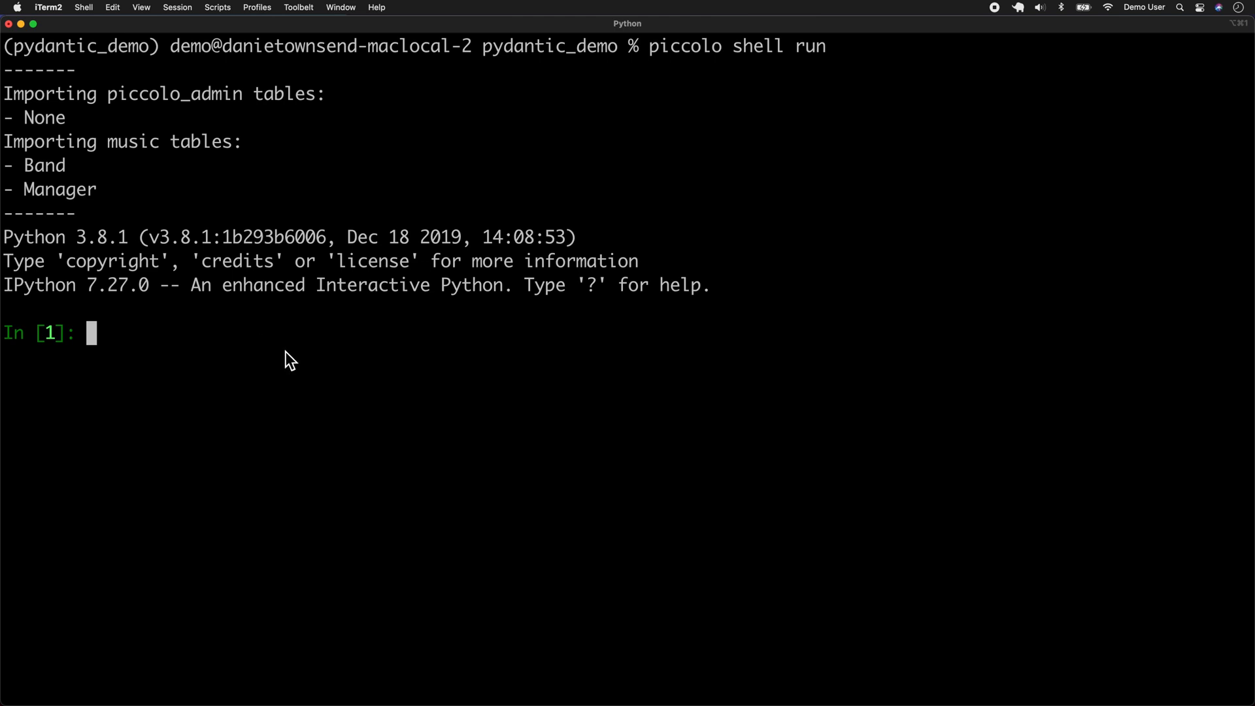
# Run Band.select().run_sync(), listing the Pythonistas band with manager 1.
pyautogui.write('Band.')
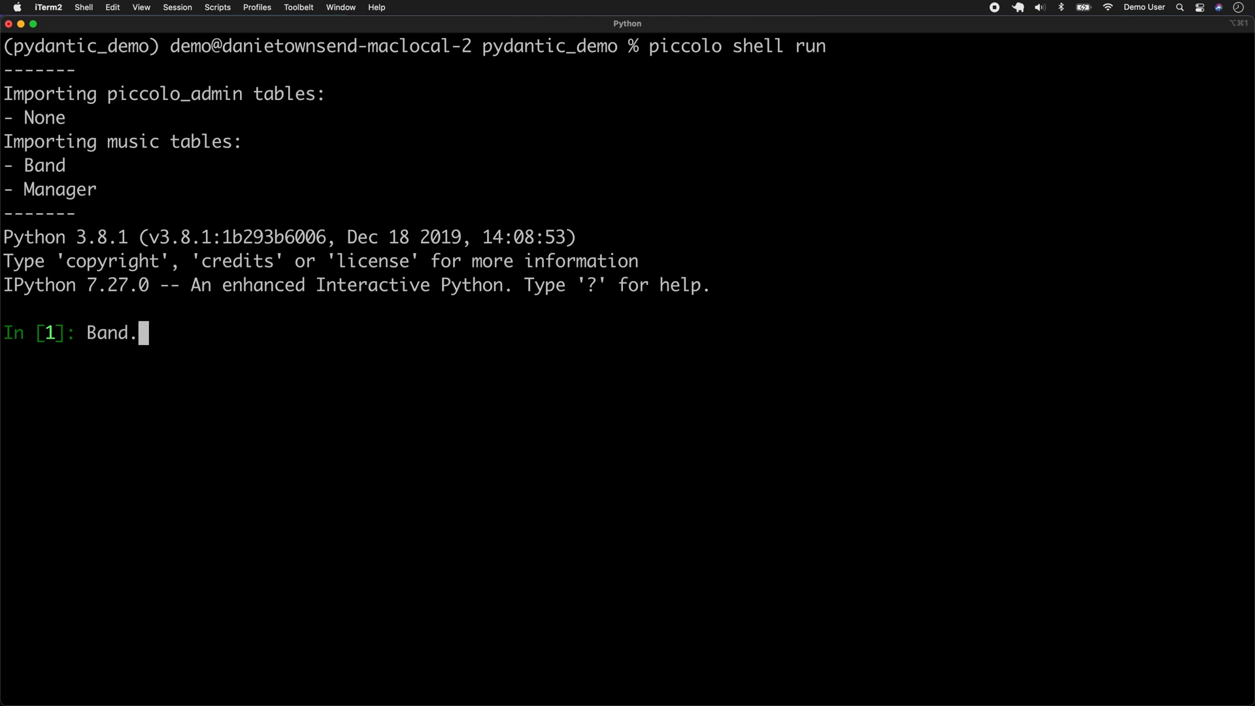
pyautogui.write('select')
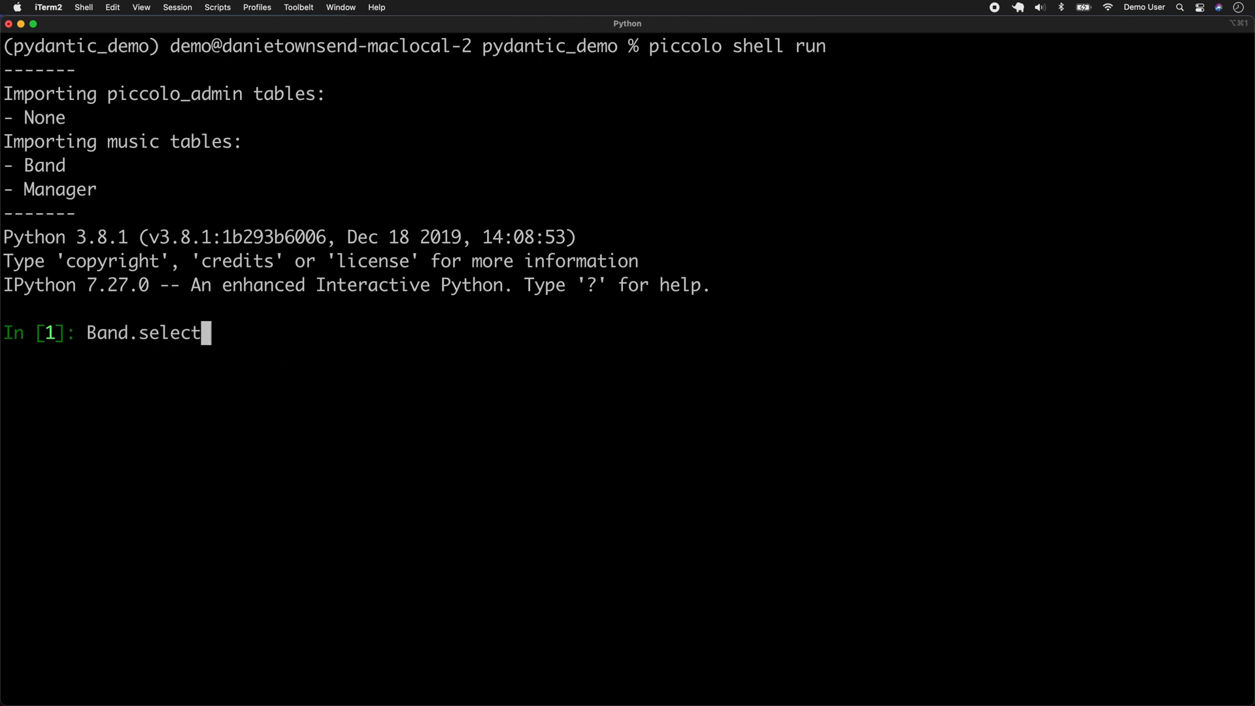
pyautogui.write('().run_sync')
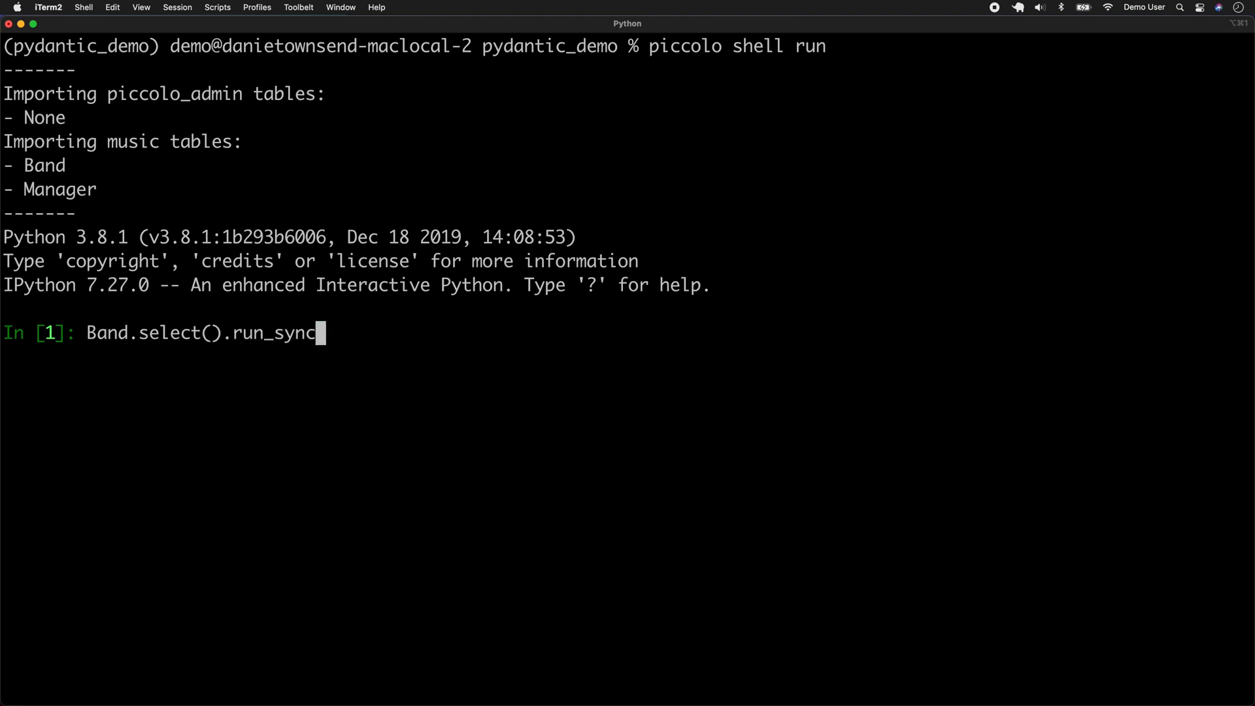
pyautogui.press('Enter')
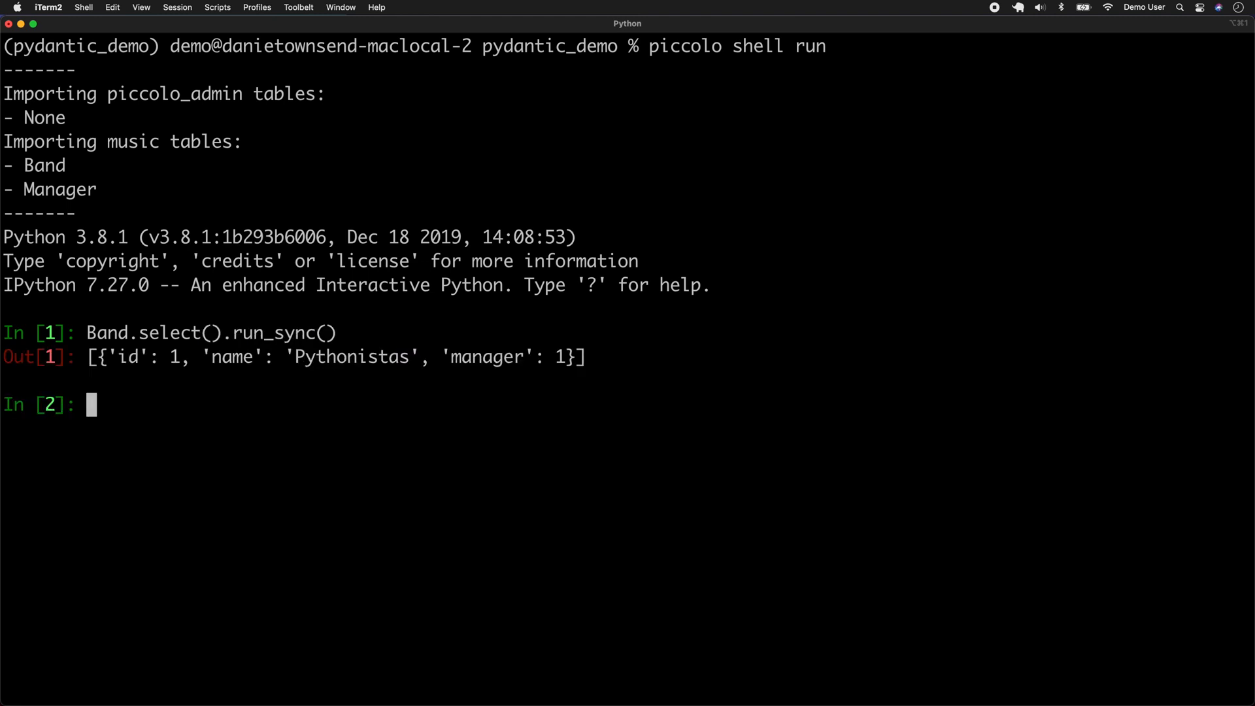
# Query band name alone, then add Band.manager.name to return Guido.
pyautogui.write('Band.select().run_sync()')
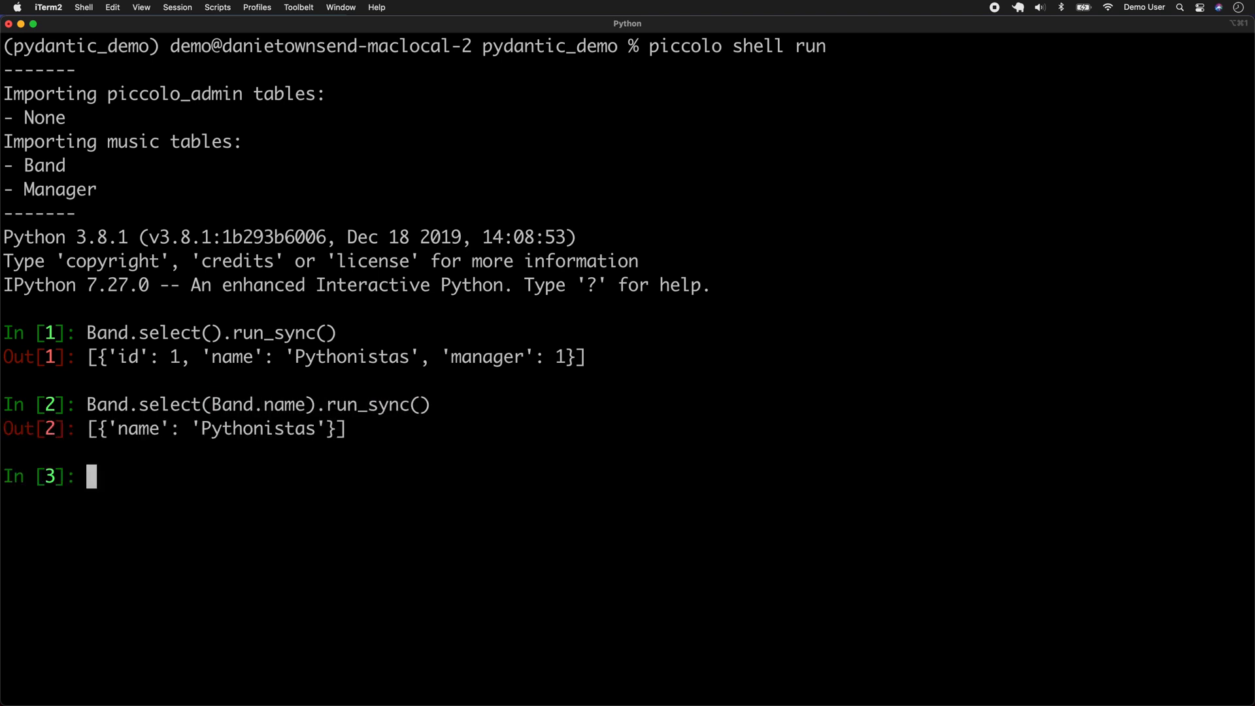
pyautogui.write('Band.select(Band.name).run_sync()')
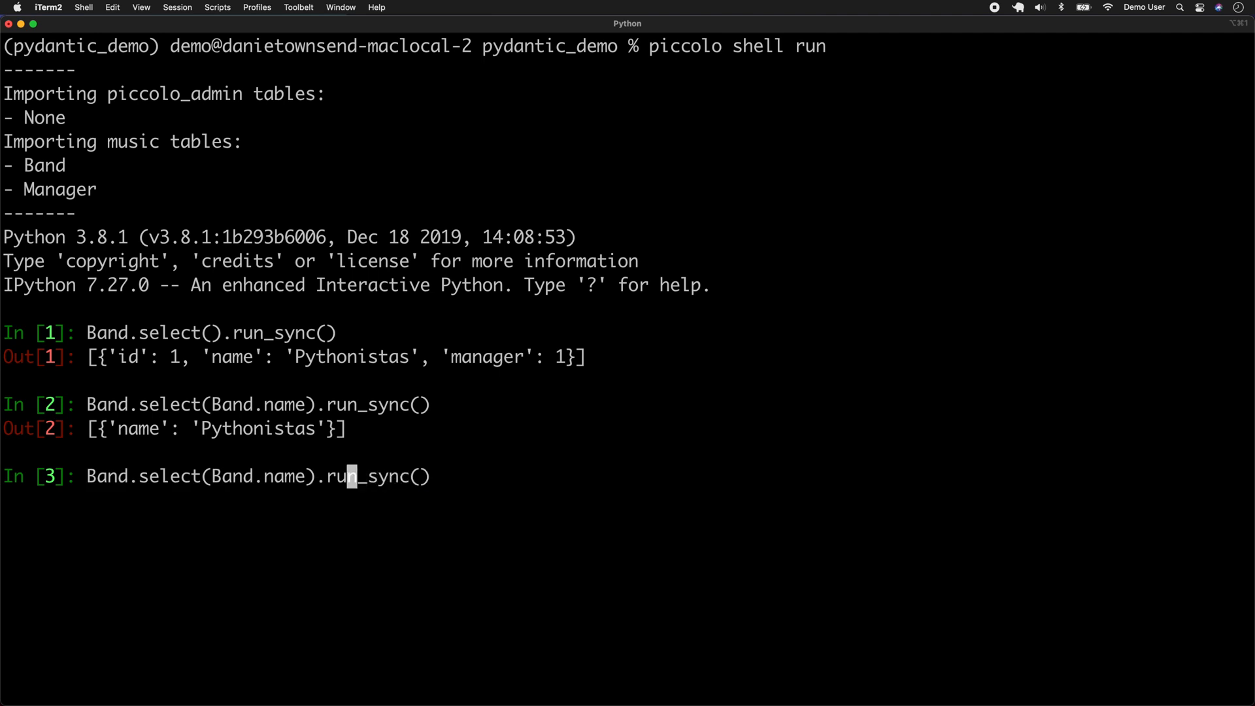
pyautogui.write(',')
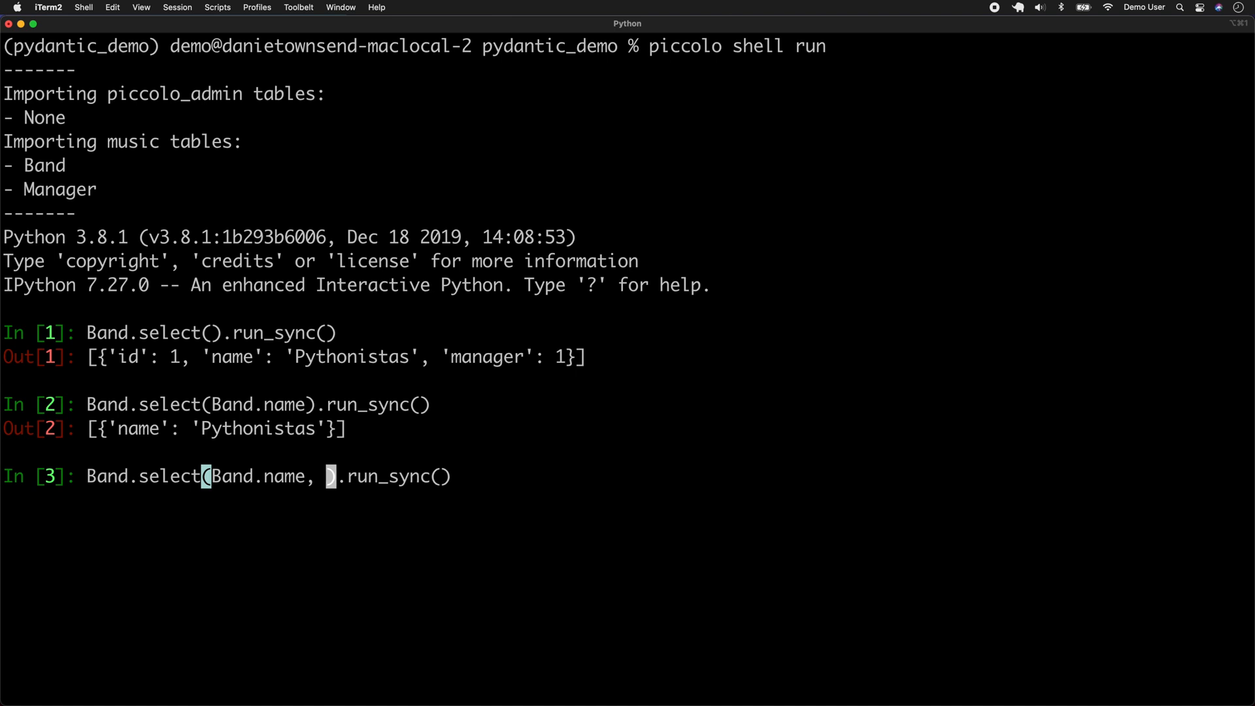
pyautogui.write('Band.manager.')
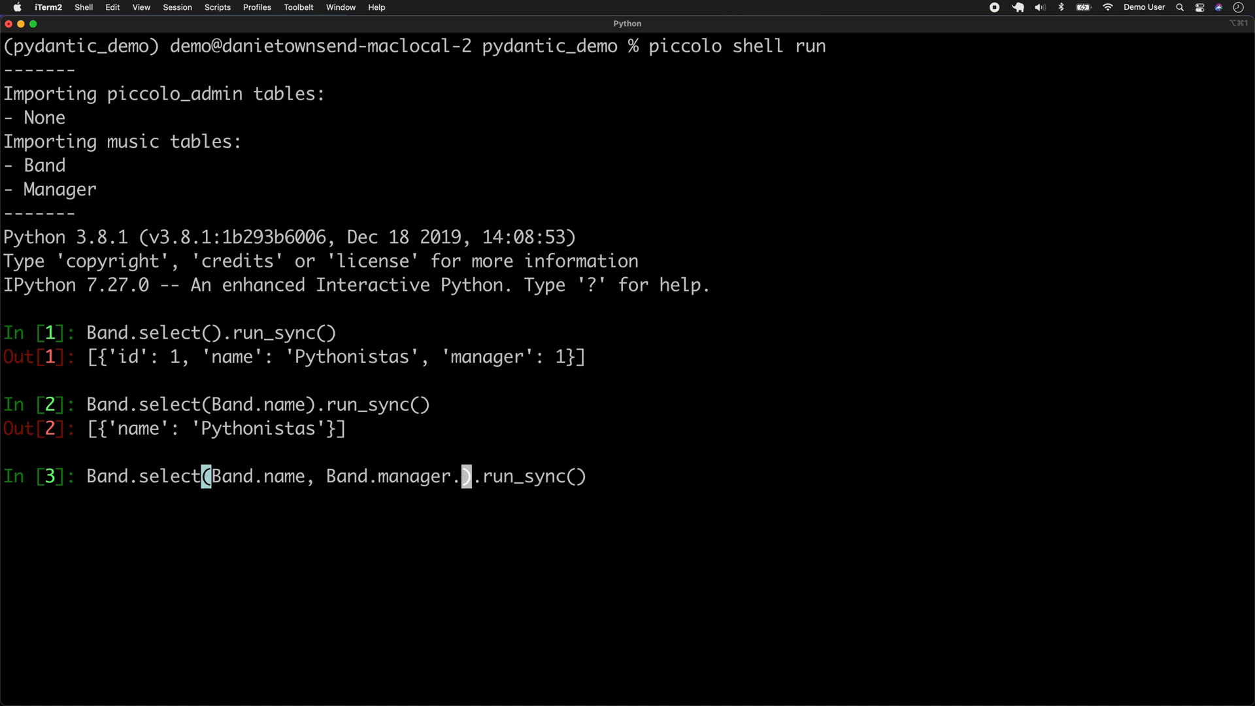
pyautogui.write('name')
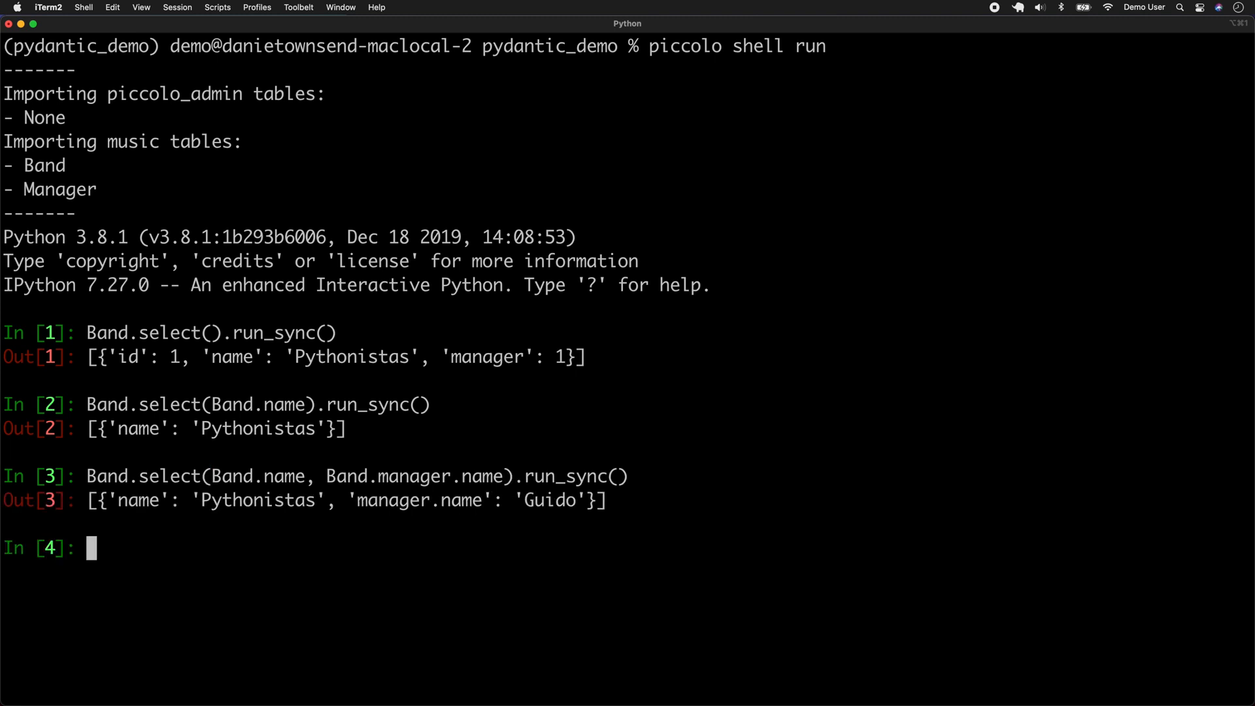
# Add Band.manager.id to the query, returning manager id 1.
pyautogui.write('Band.select(Band.name, Band.manager.name).run_sync()')
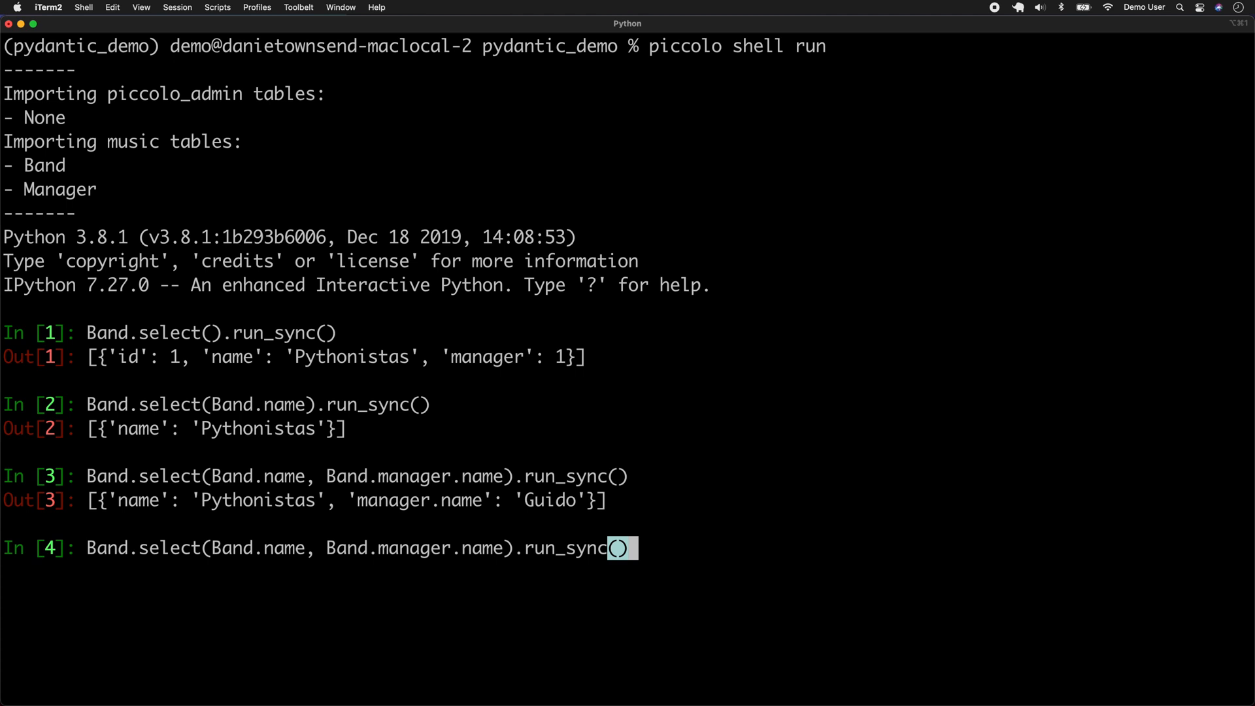
pyautogui.write(', Band')
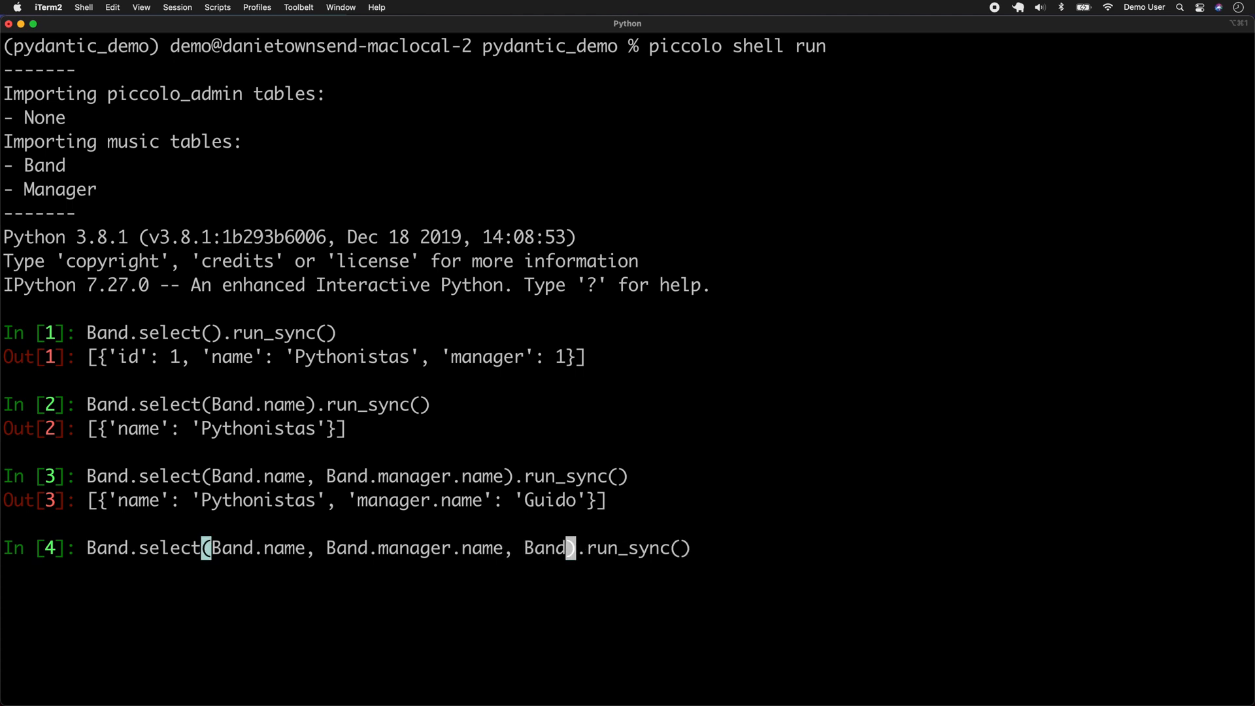
pyautogui.write('.manager.id')
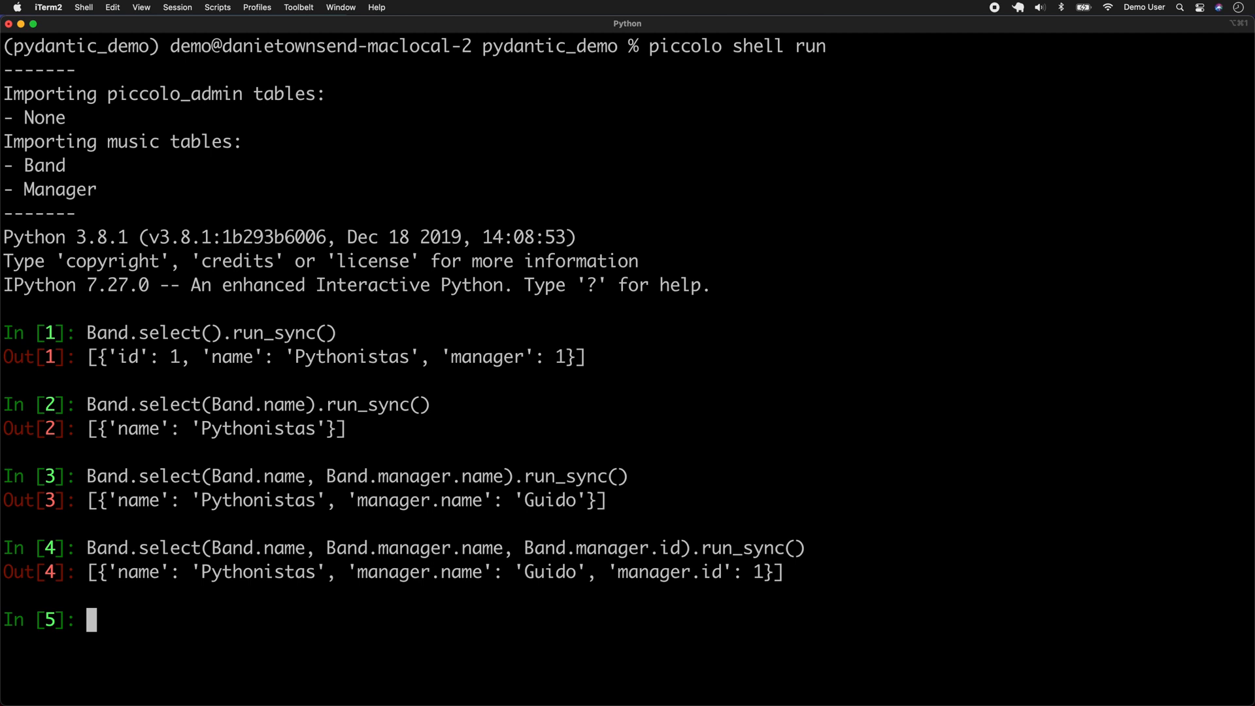
pyautogui.moveTo(388, 584)
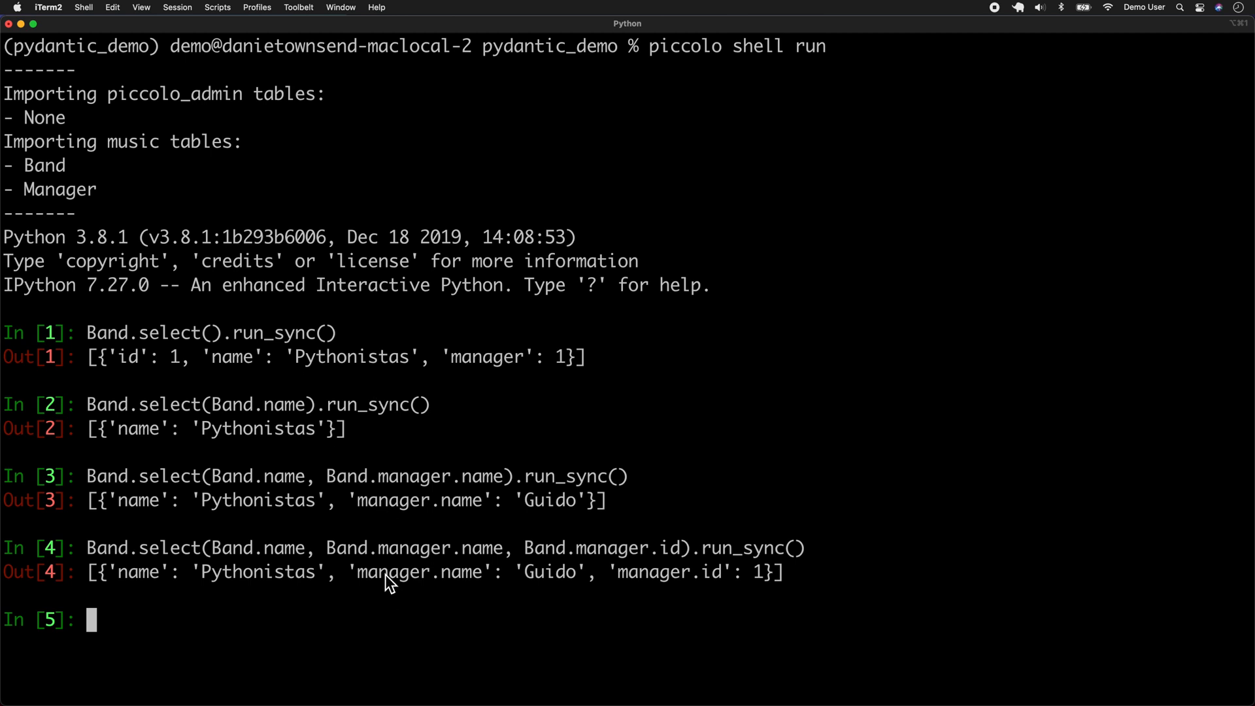
# Replace the manager columns with Band.manager.all_columns(), returning id 1 and name Guido.
pyautogui.doubleClick(417, 571)
pyautogui.write('Band.select(Band.name, Band.manager.all).run_sync(')
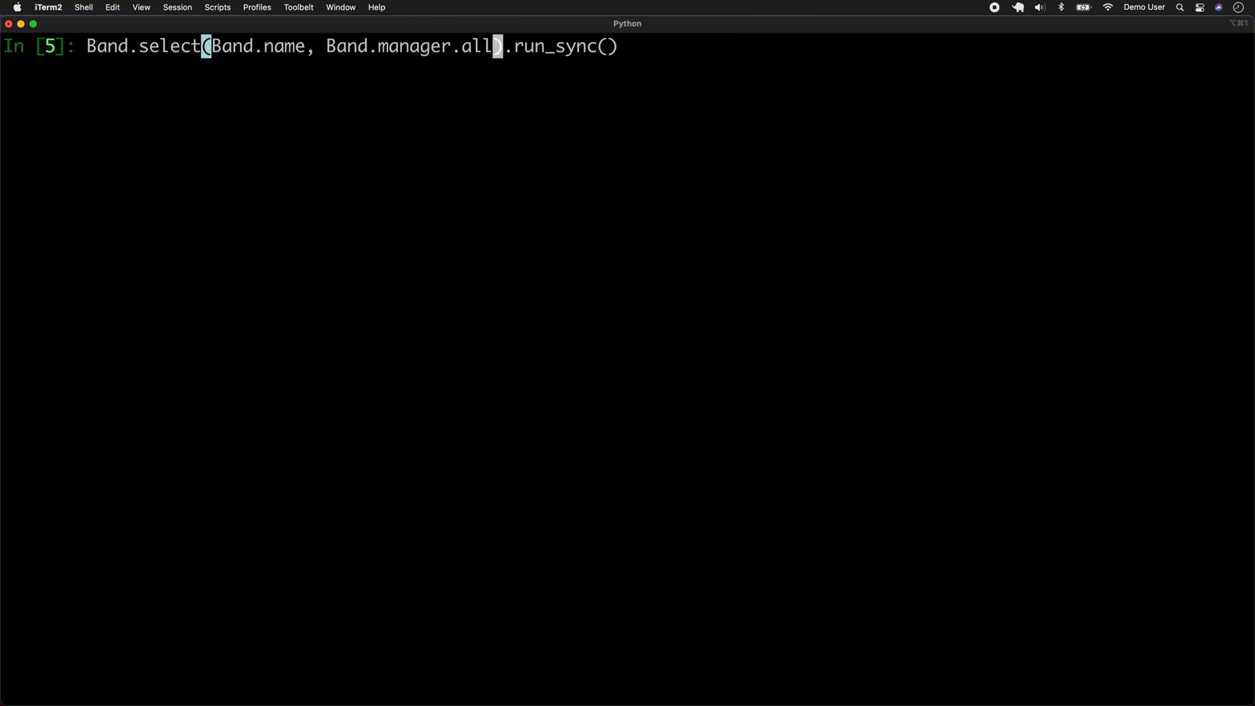
pyautogui.write('_columns(')
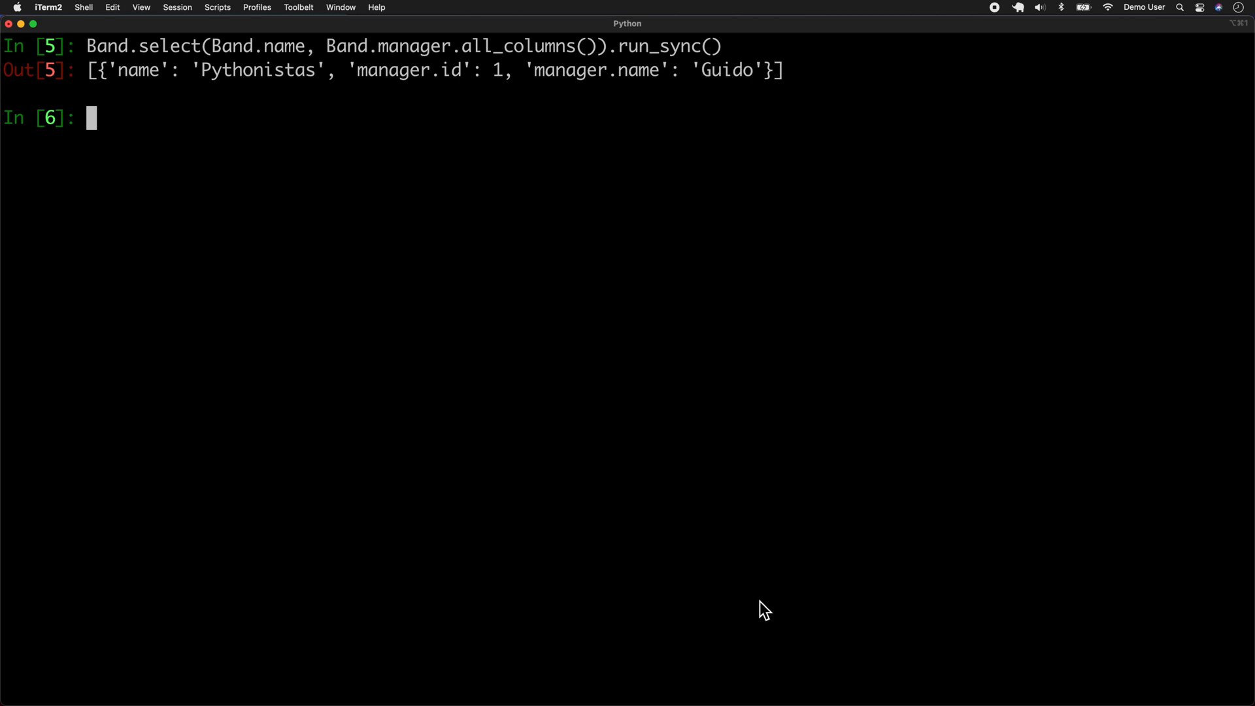
pyautogui.moveTo(456, 87)
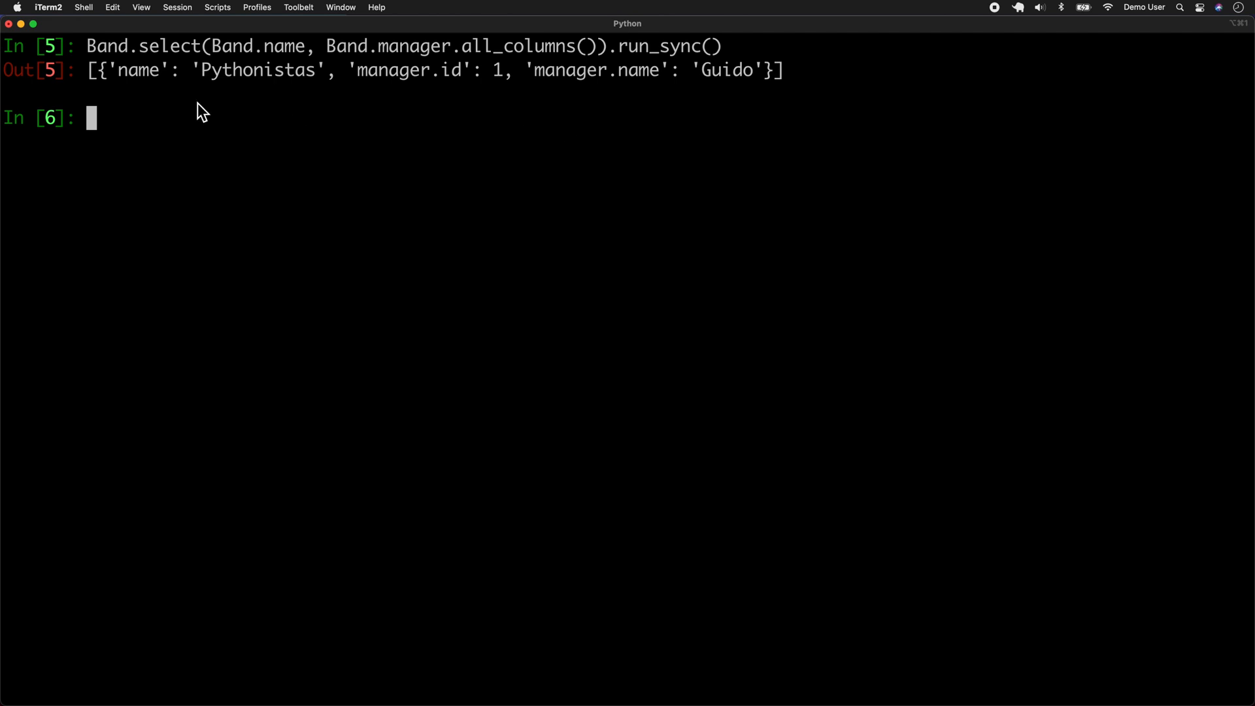
pyautogui.moveTo(242, 85)
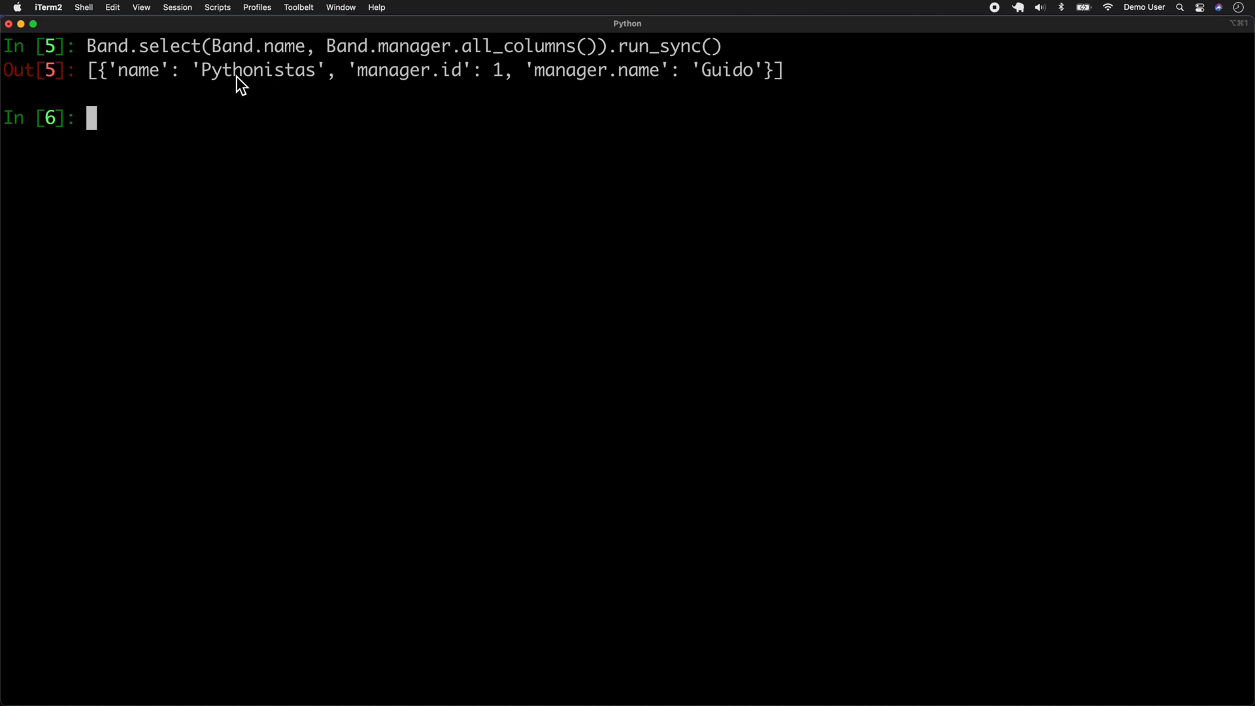
# Rerun the all_columns query, then add .output(nested=True) to nest manager id and name.
pyautogui.write('Band.select(Band.name, Band.manager.all_columns()).run_sync()')
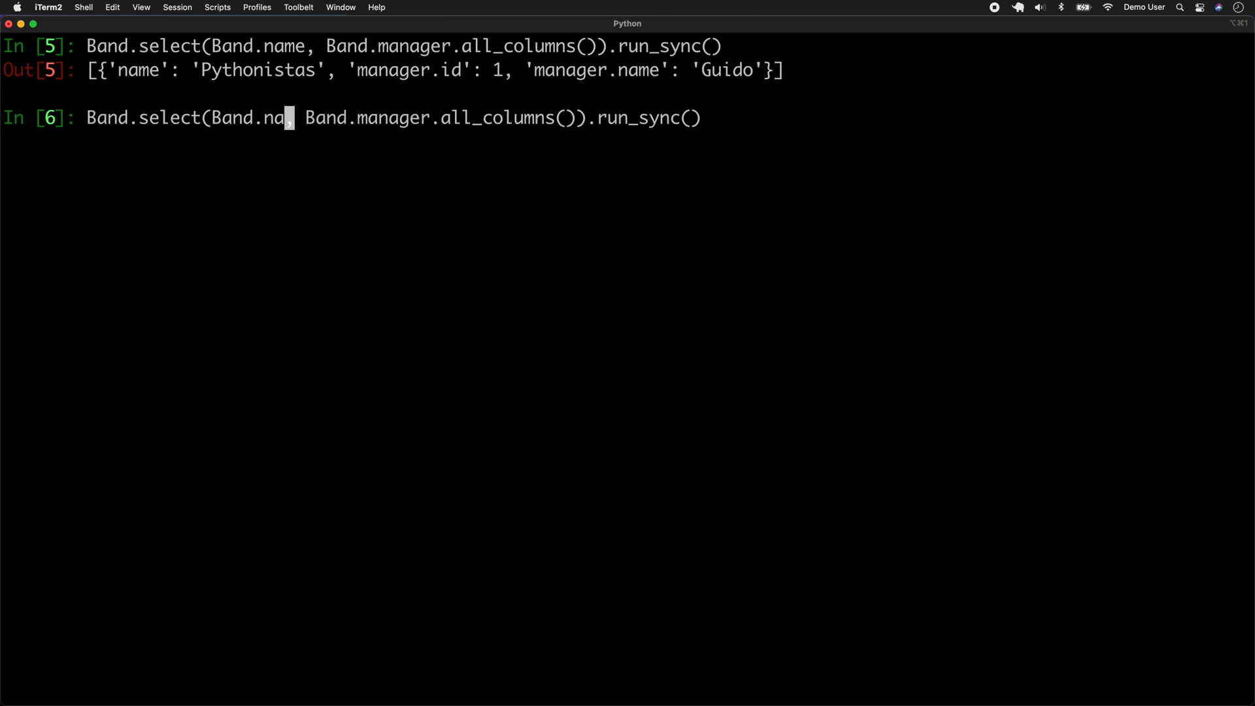
pyautogui.write('all_columns(')
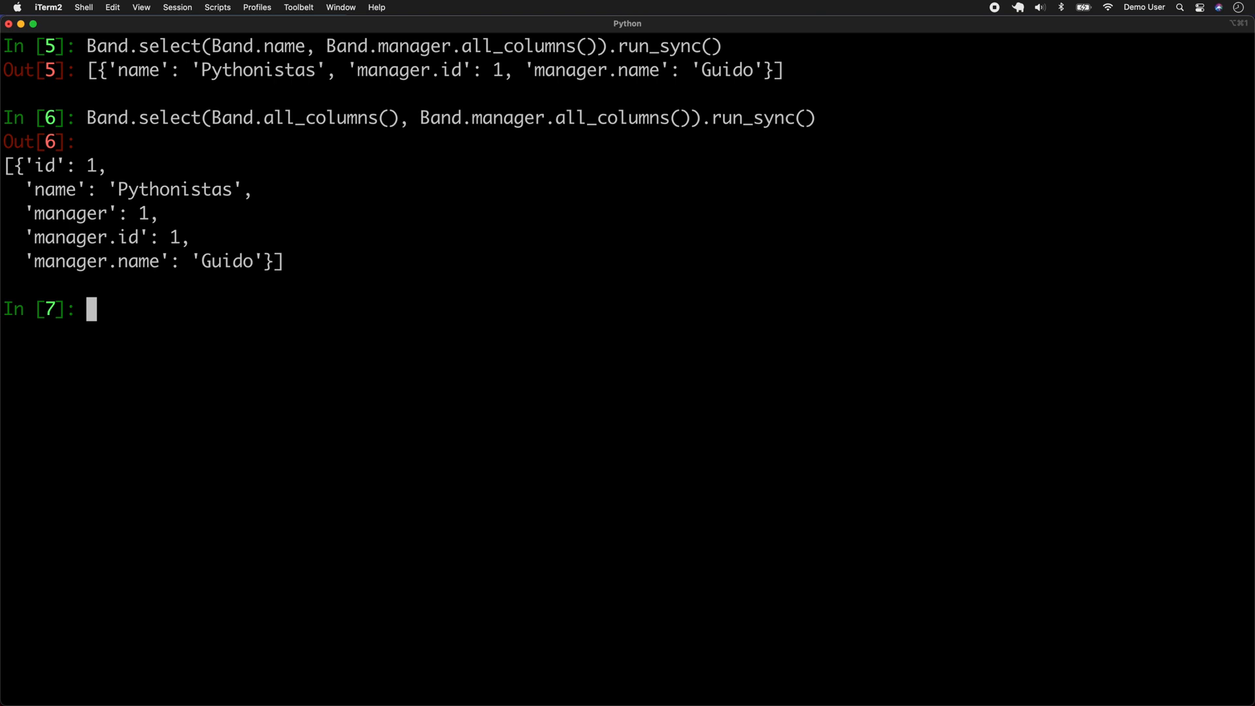
pyautogui.moveTo(121, 173)
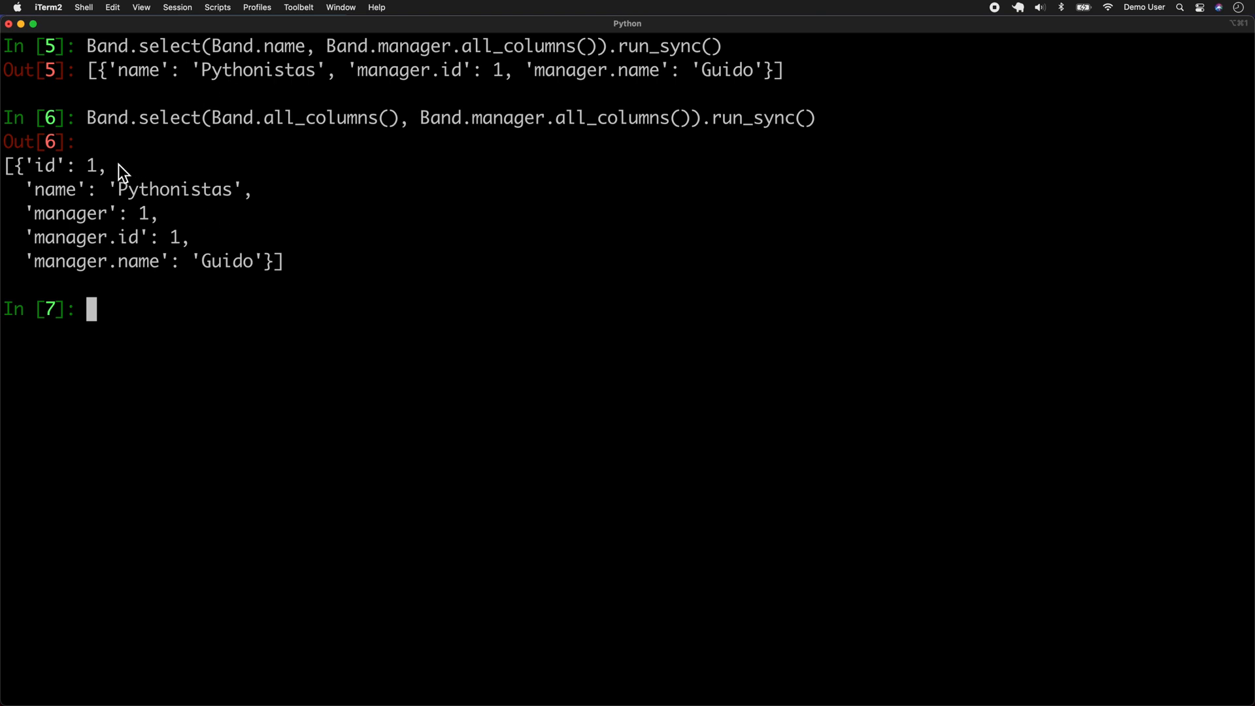
pyautogui.moveTo(200, 295)
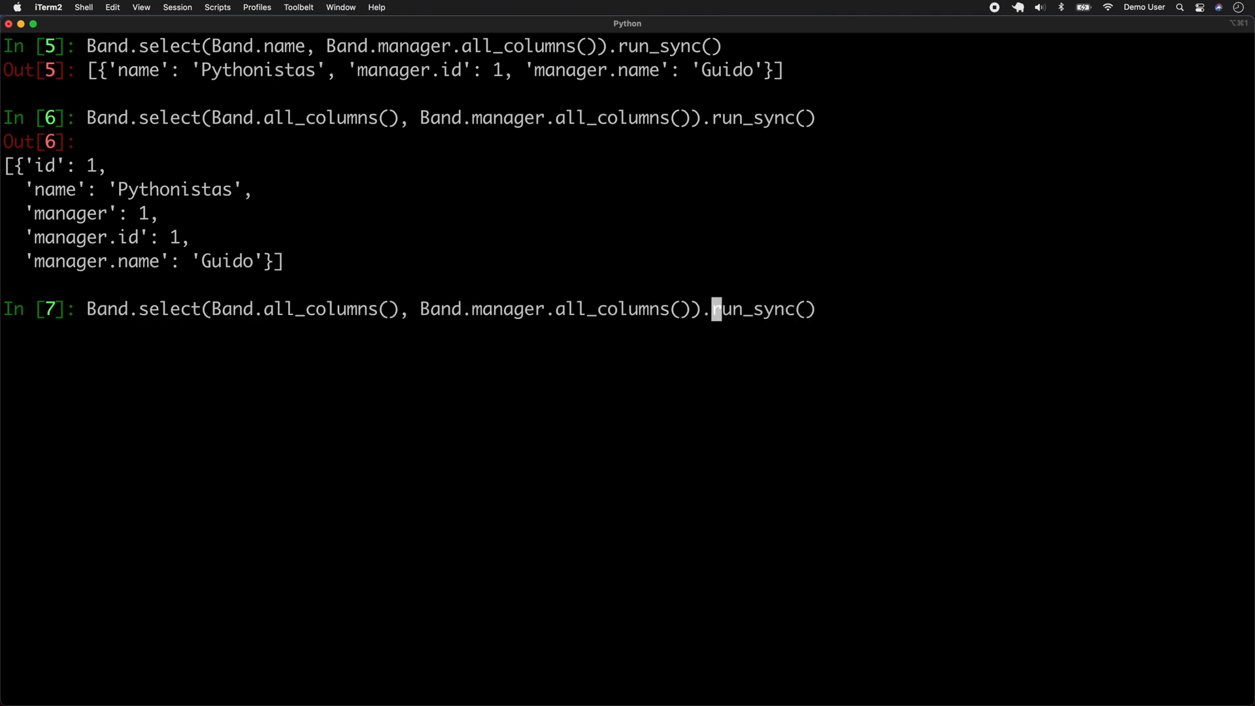
pyautogui.write('output')
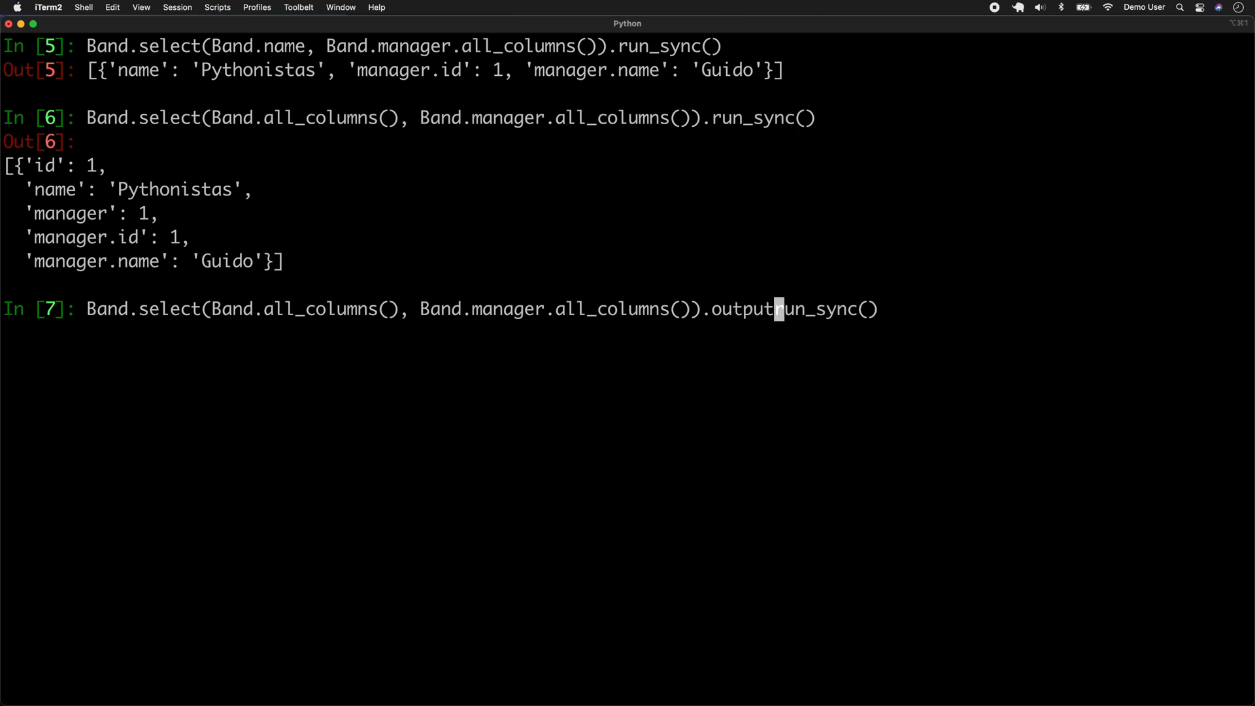
pyautogui.write('(nested=')
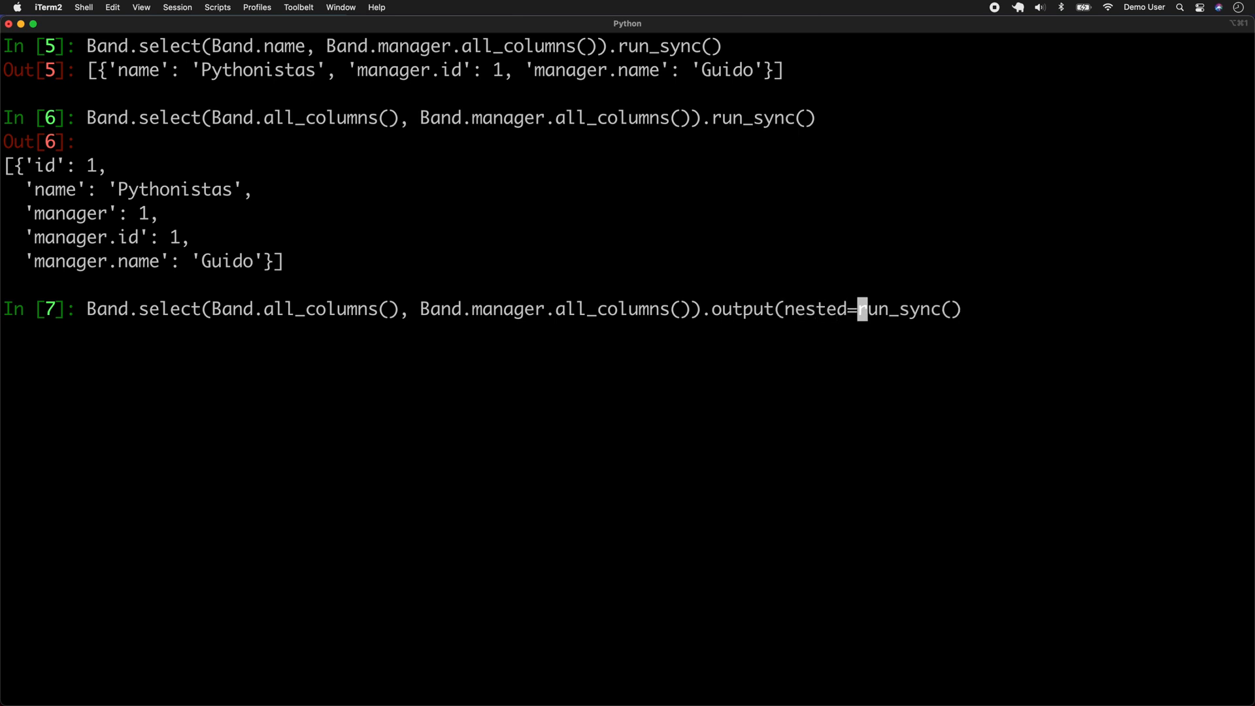
pyautogui.write('True).')
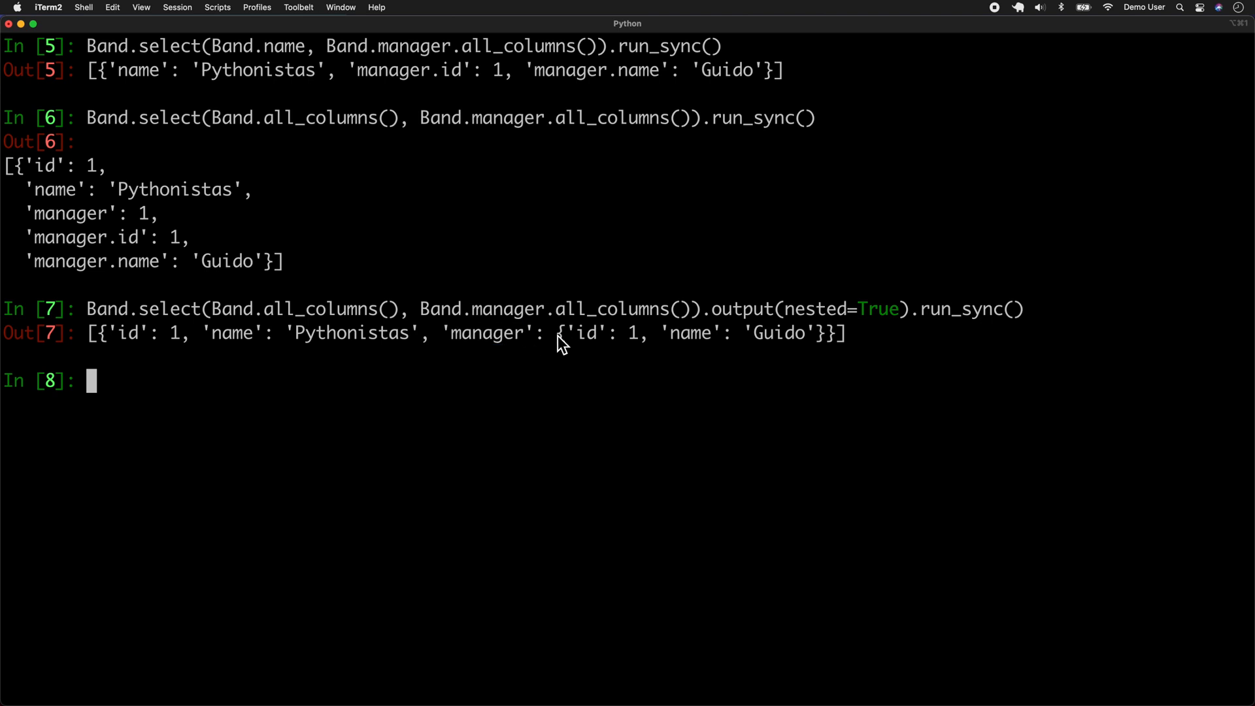
pyautogui.moveTo(558, 333); pyautogui.dragTo(817, 333)
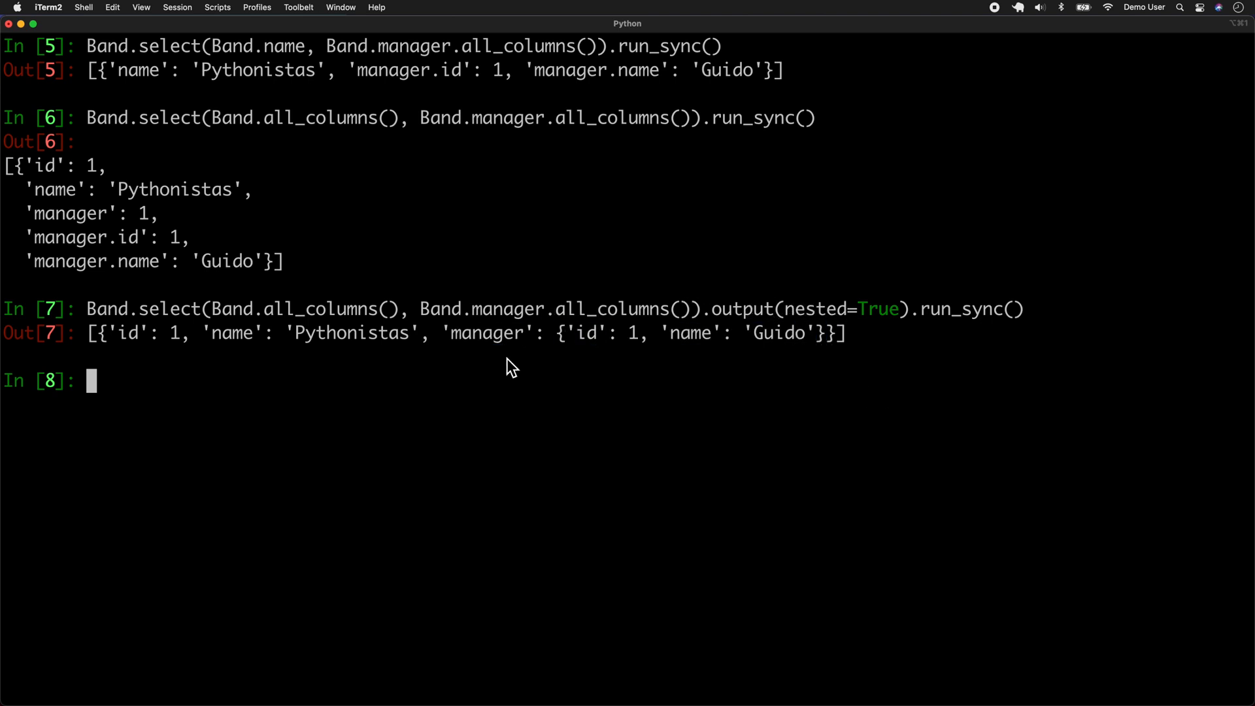
pyautogui.moveTo(601, 340)
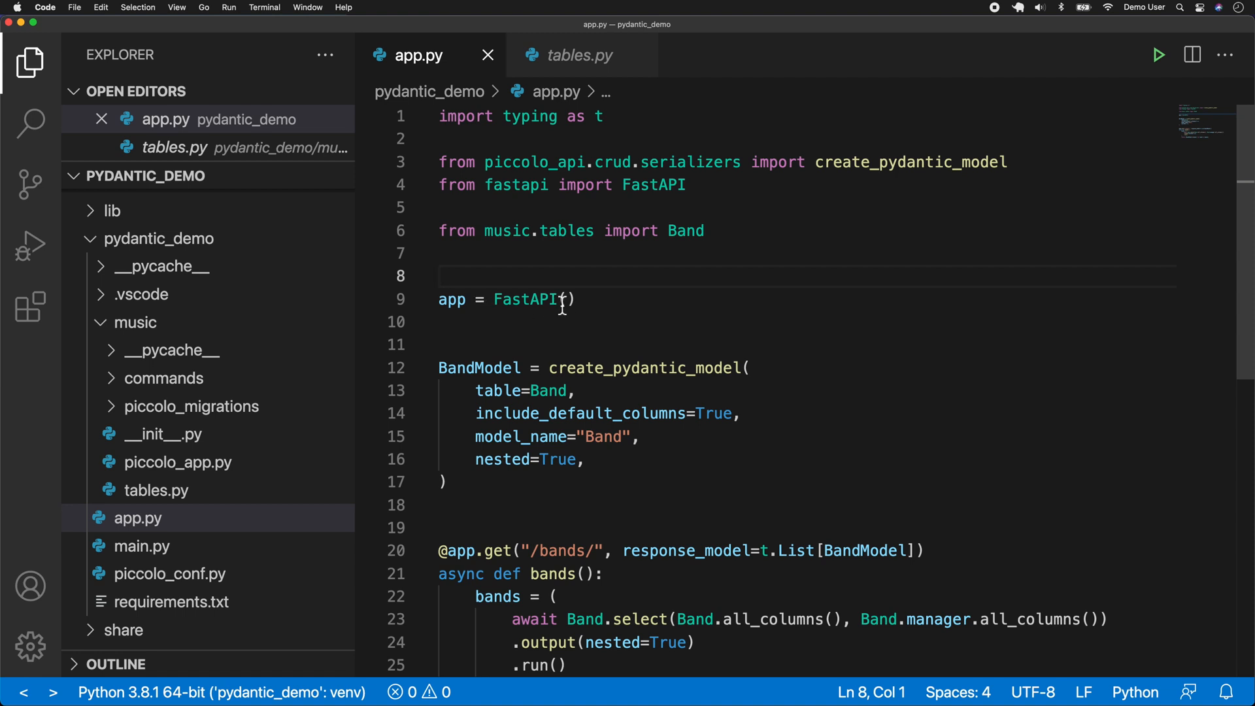
# Scroll app.py to the nested=True BandModel definition and the /bands/ endpoint.
pyautogui.scroll(-3)
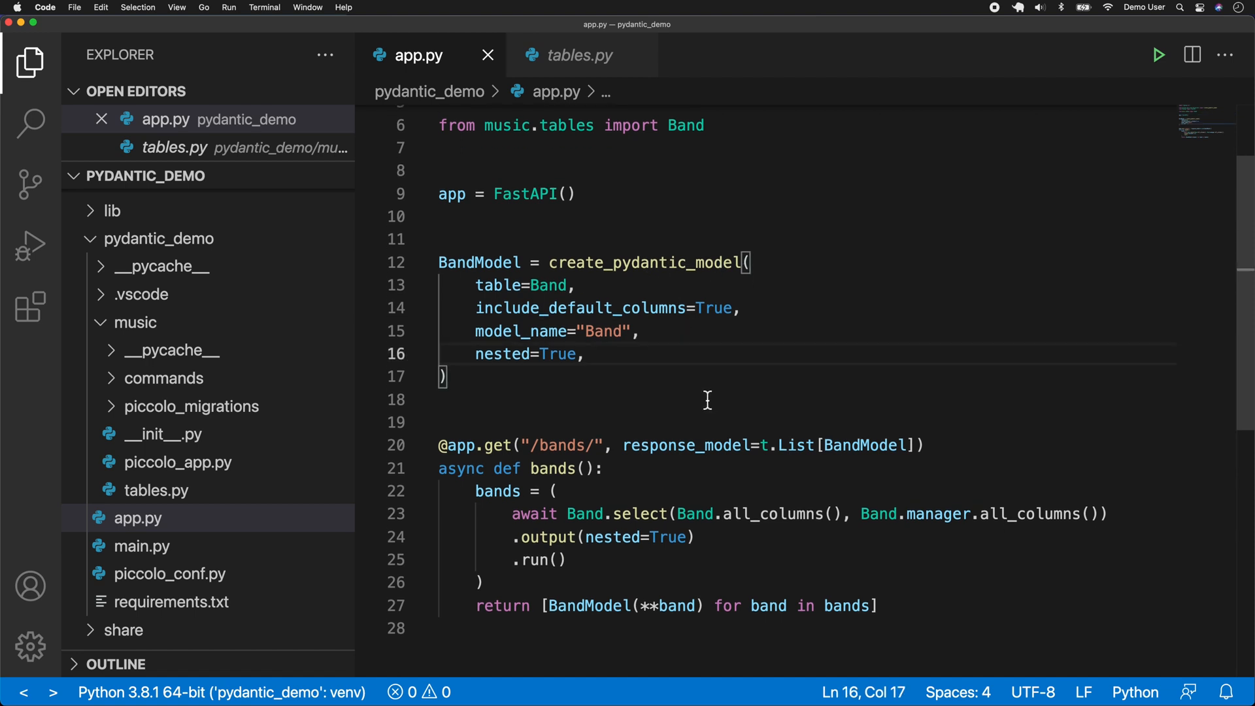
pyautogui.click(448, 400)
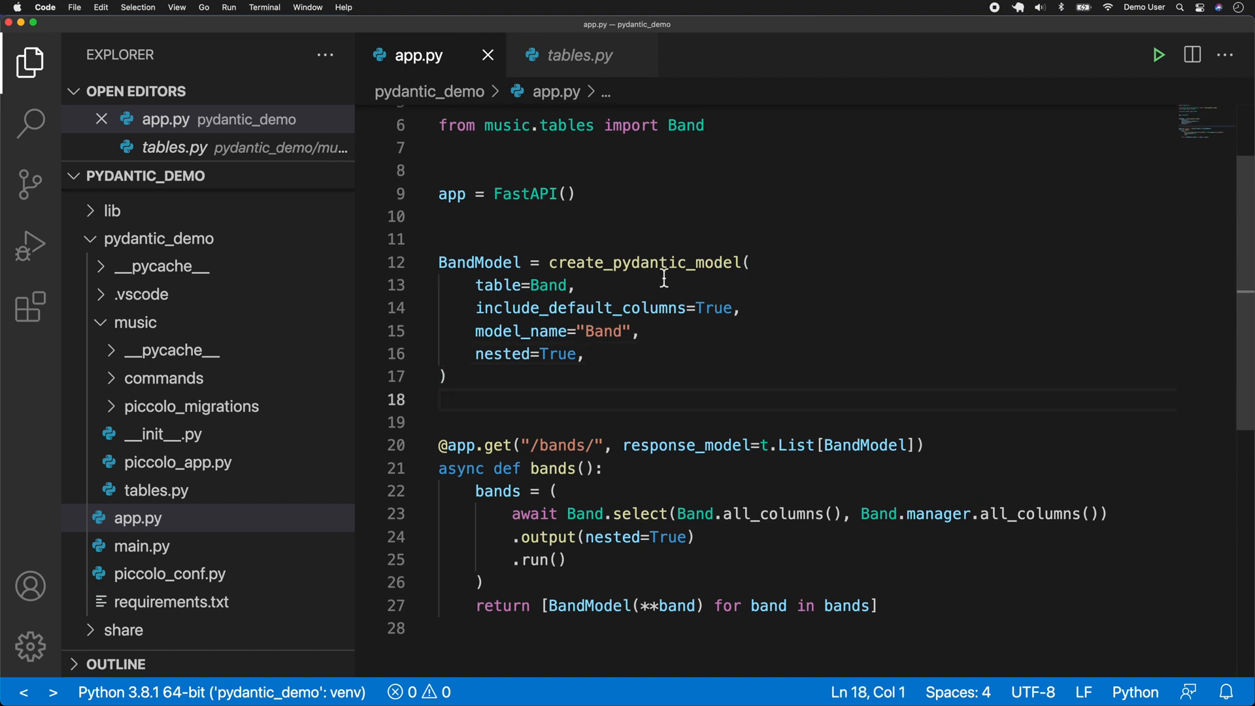
pyautogui.click(586, 354)
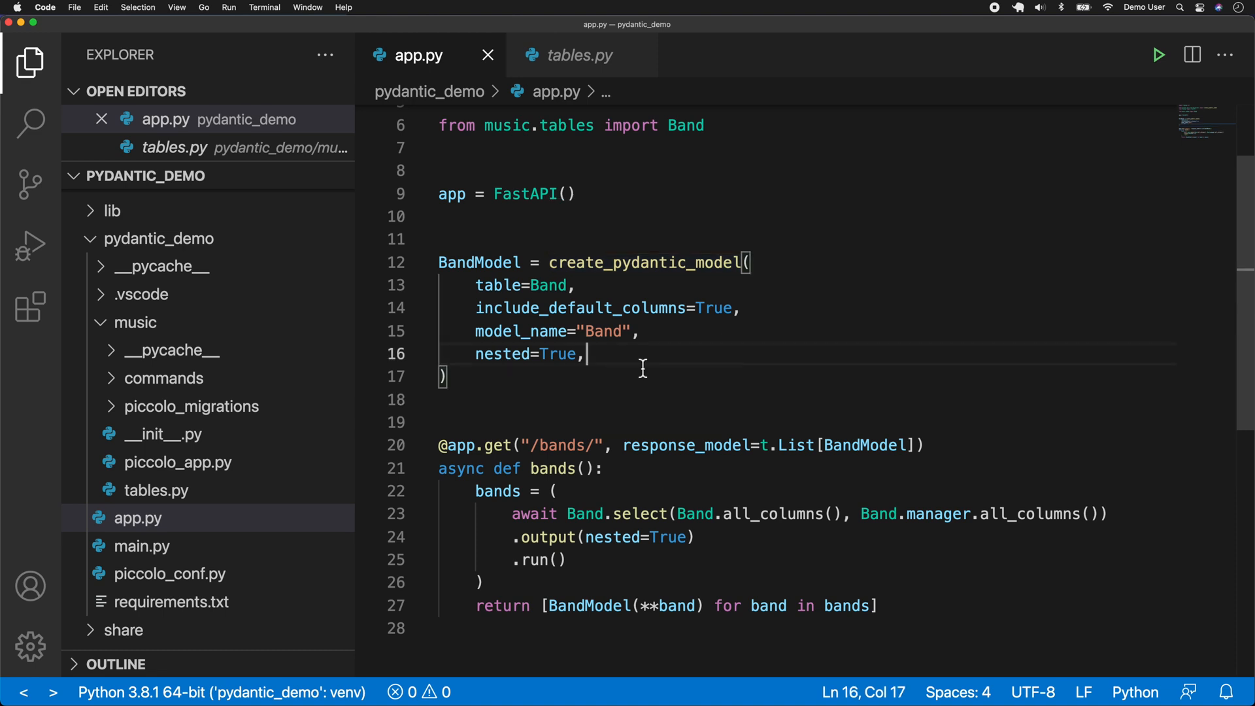
pyautogui.moveTo(502, 354)
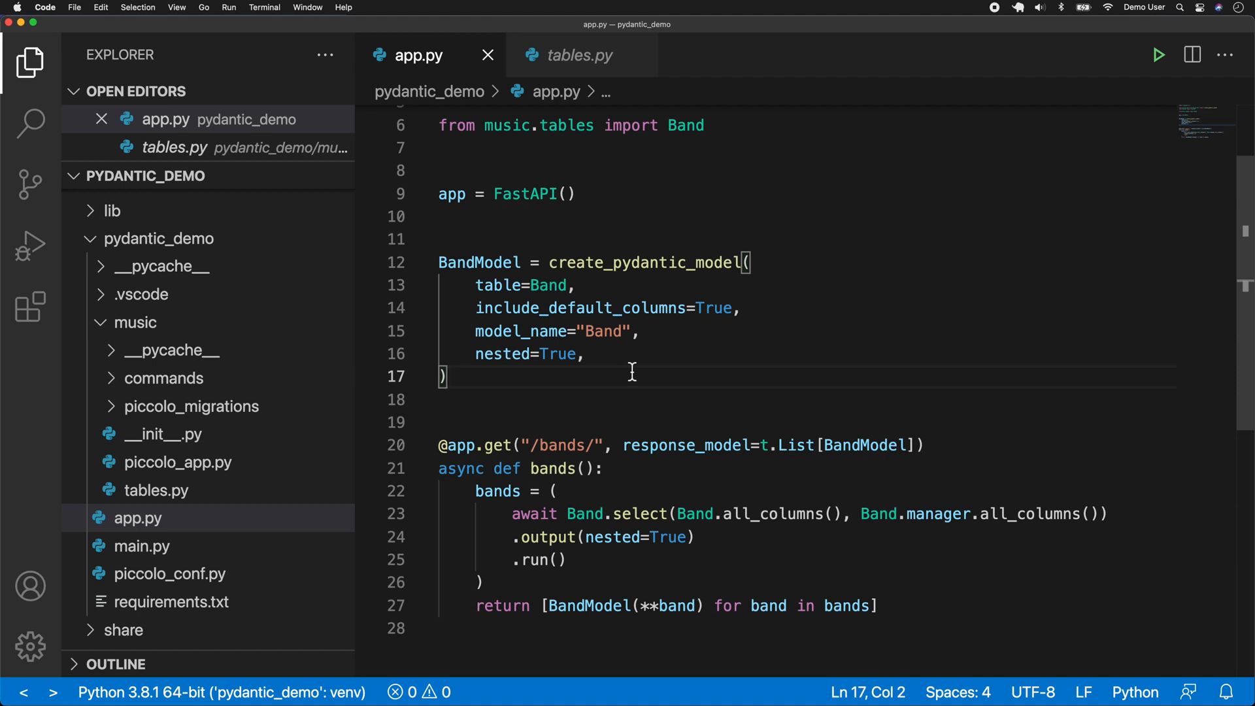
pyautogui.scroll(-3)
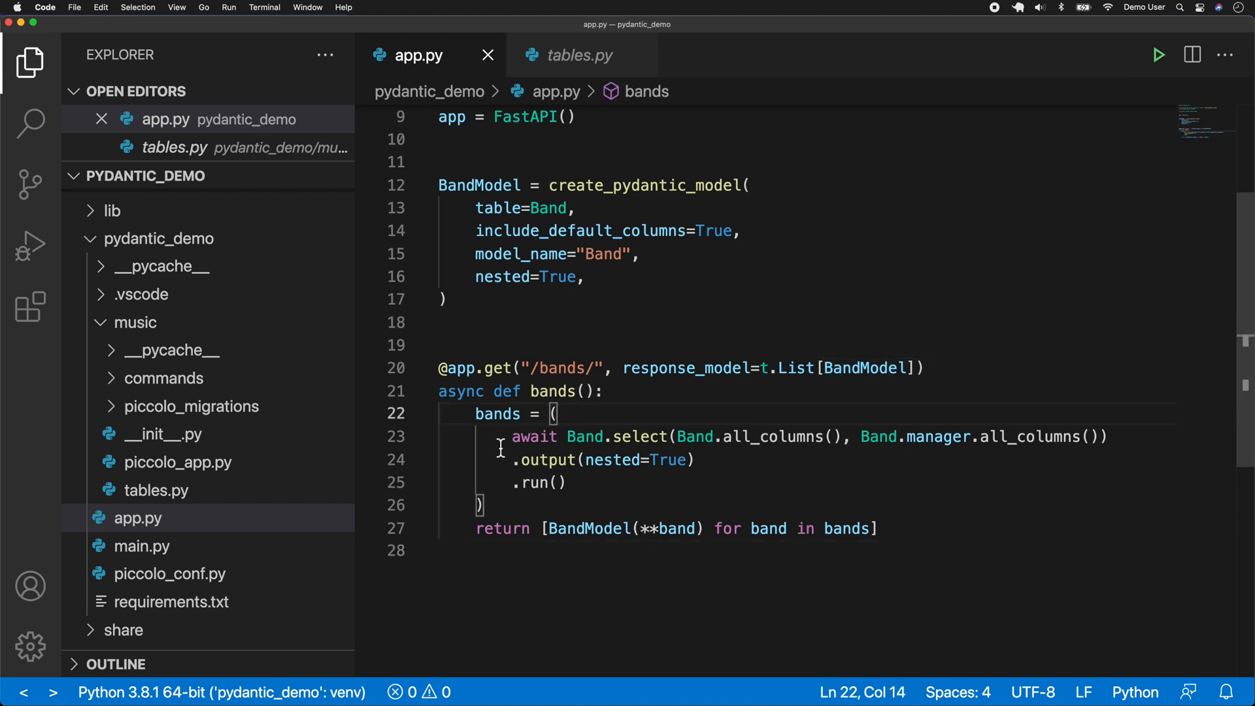
pyautogui.click(563, 482)
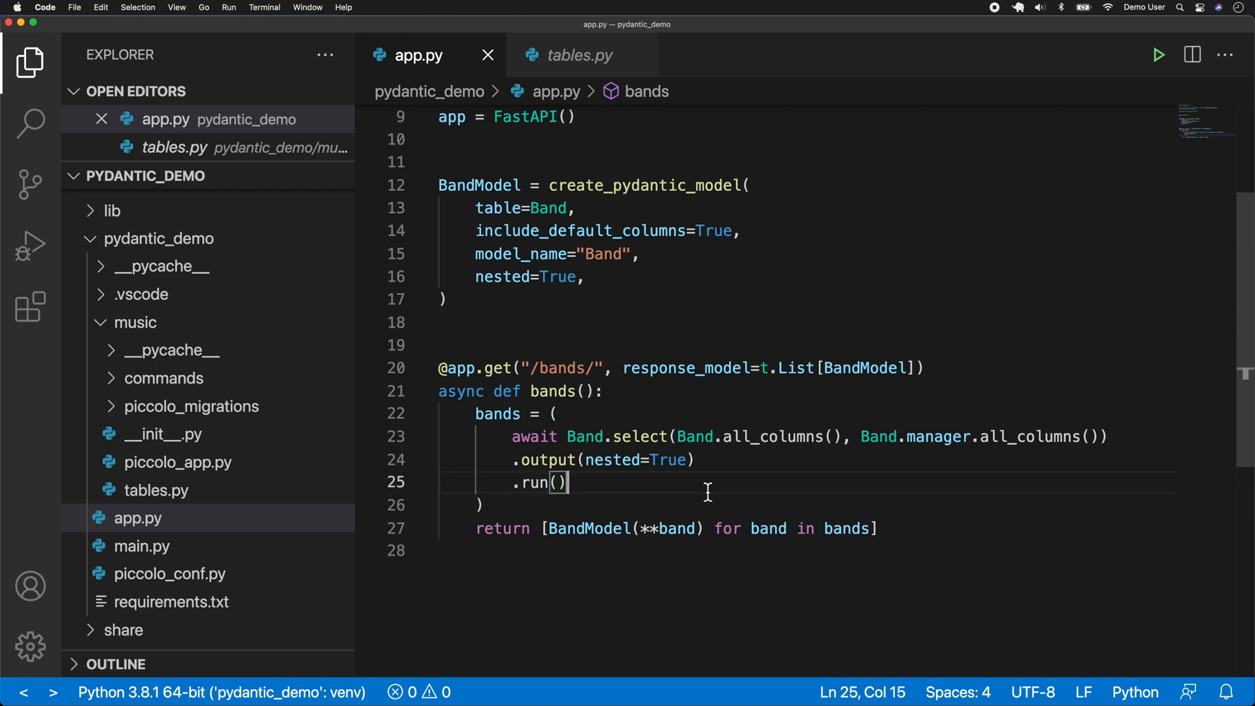
pyautogui.moveTo(645, 437)
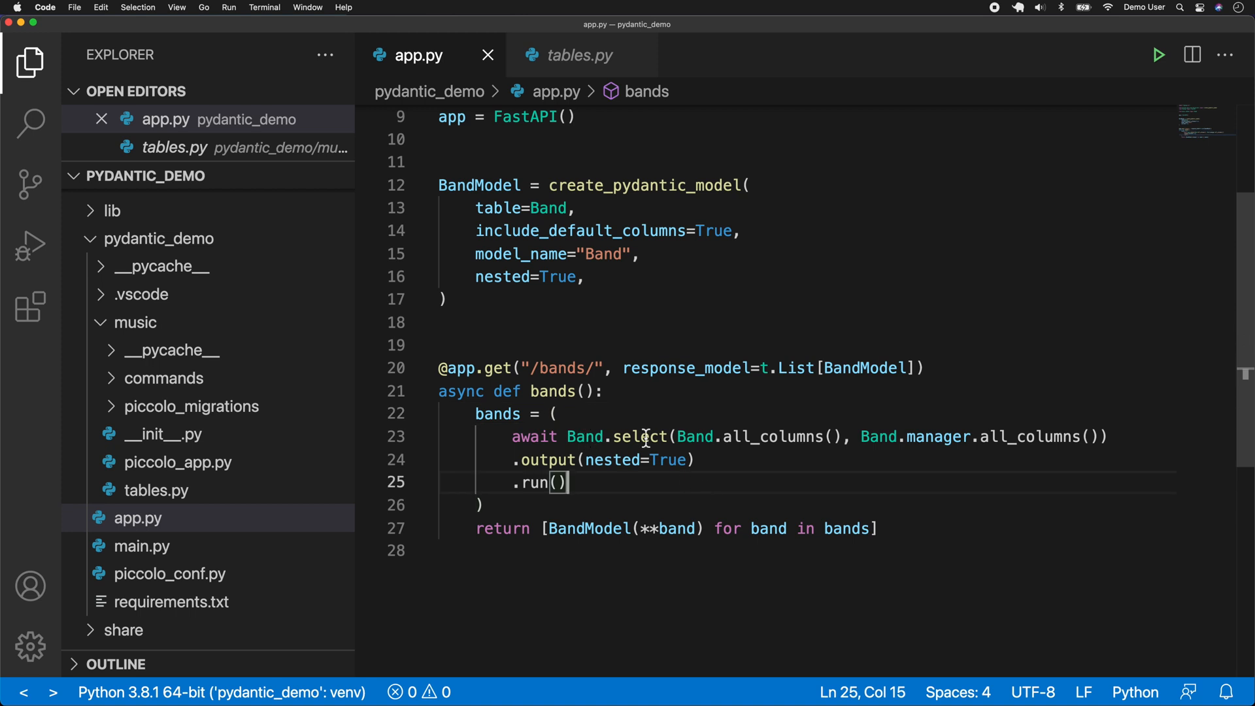
pyautogui.moveTo(961, 468)
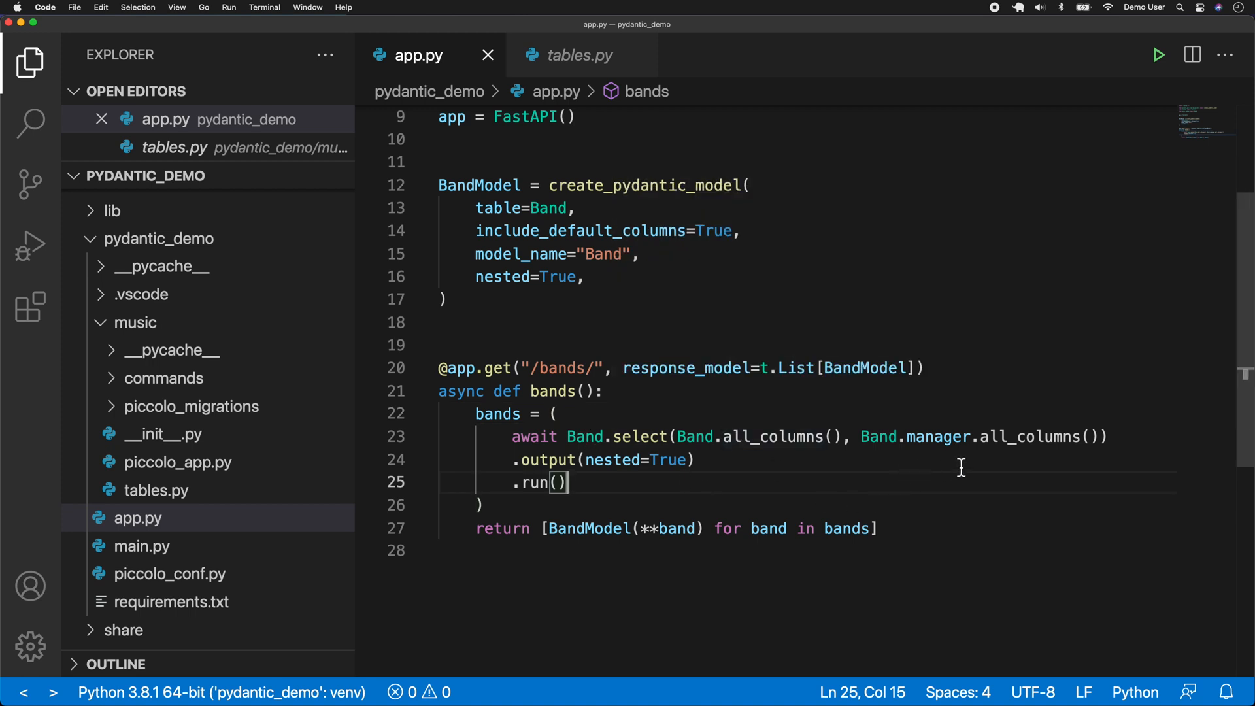
pyautogui.moveTo(713, 472)
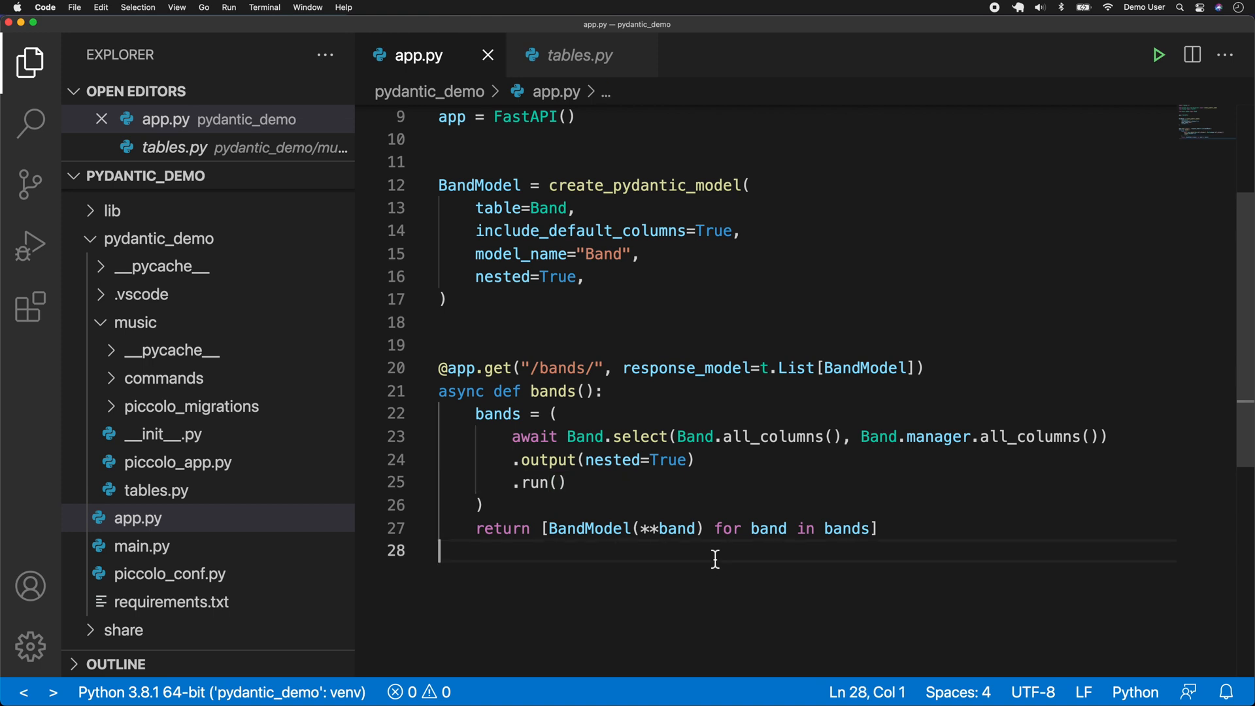
pyautogui.press('Cmd+Tab')
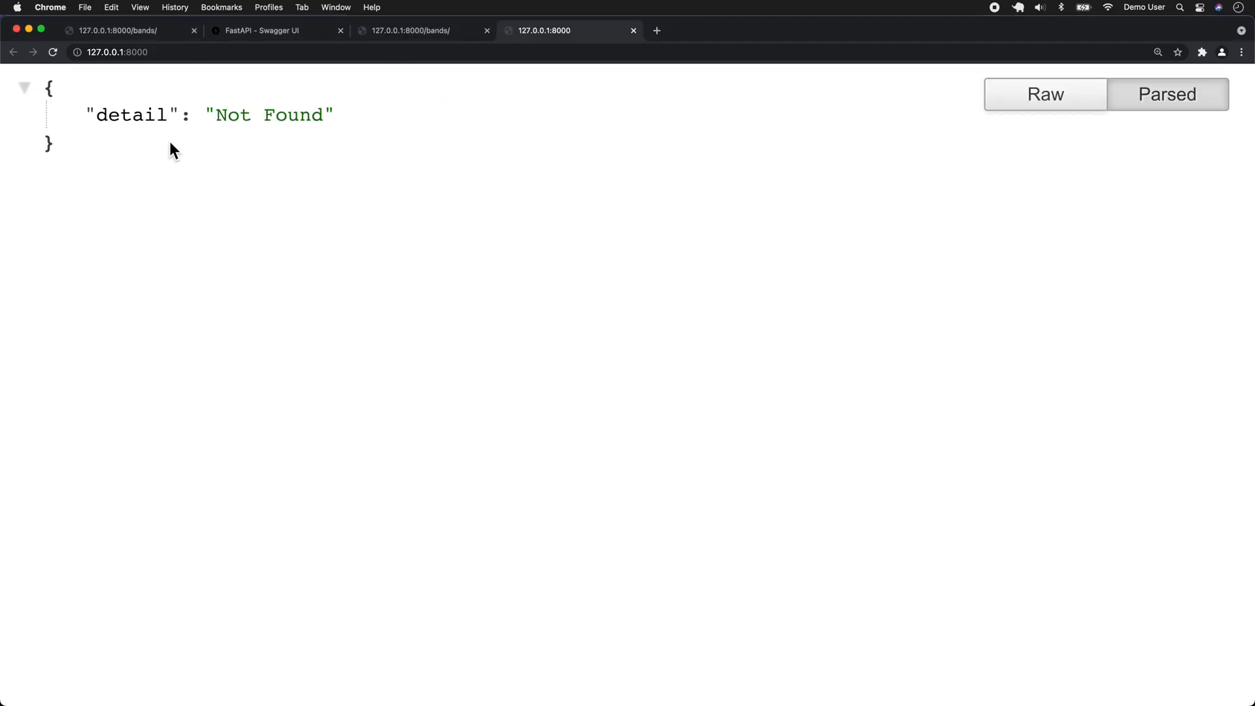
pyautogui.moveTo(368, 131)
pyautogui.write('/bands/')
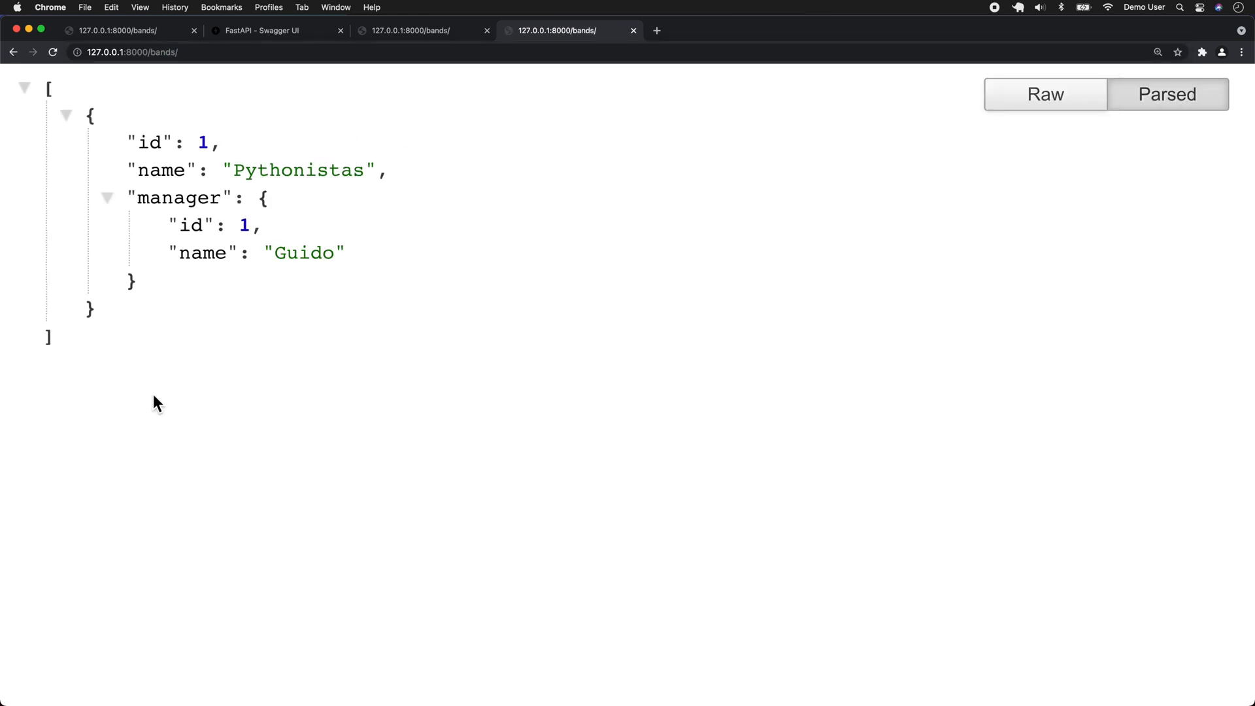
pyautogui.moveTo(152, 346)
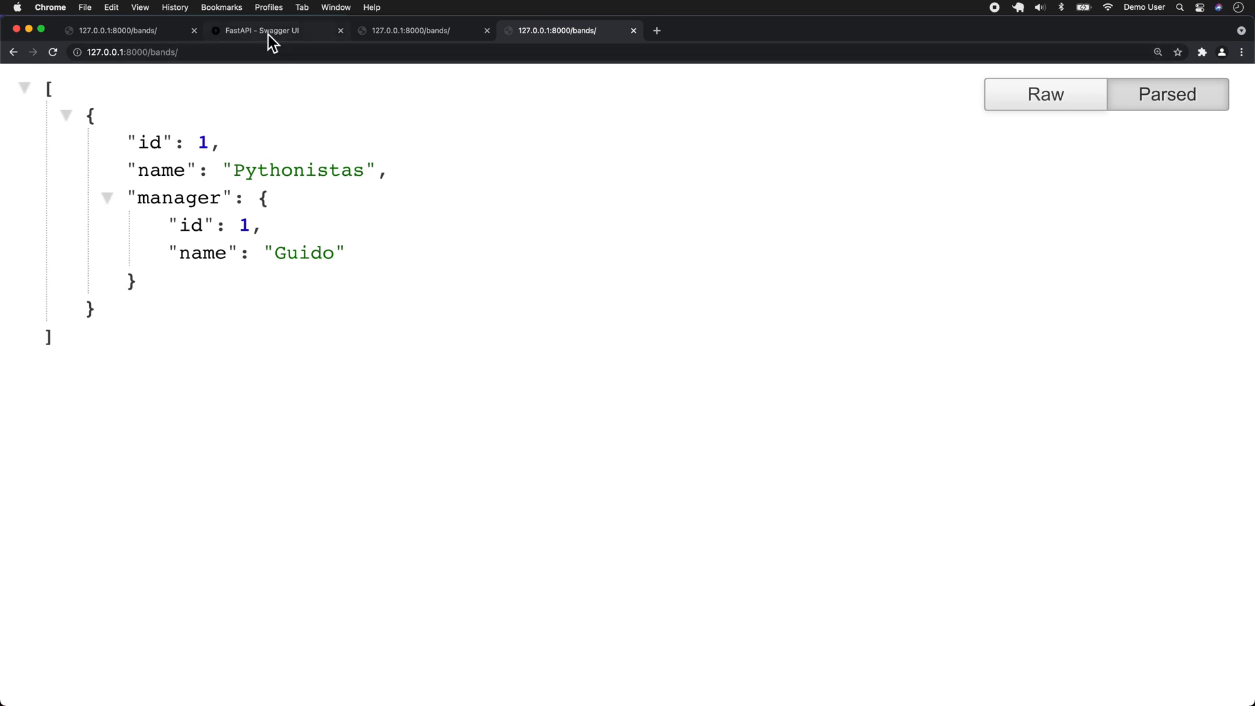
pyautogui.moveTo(266, 31)
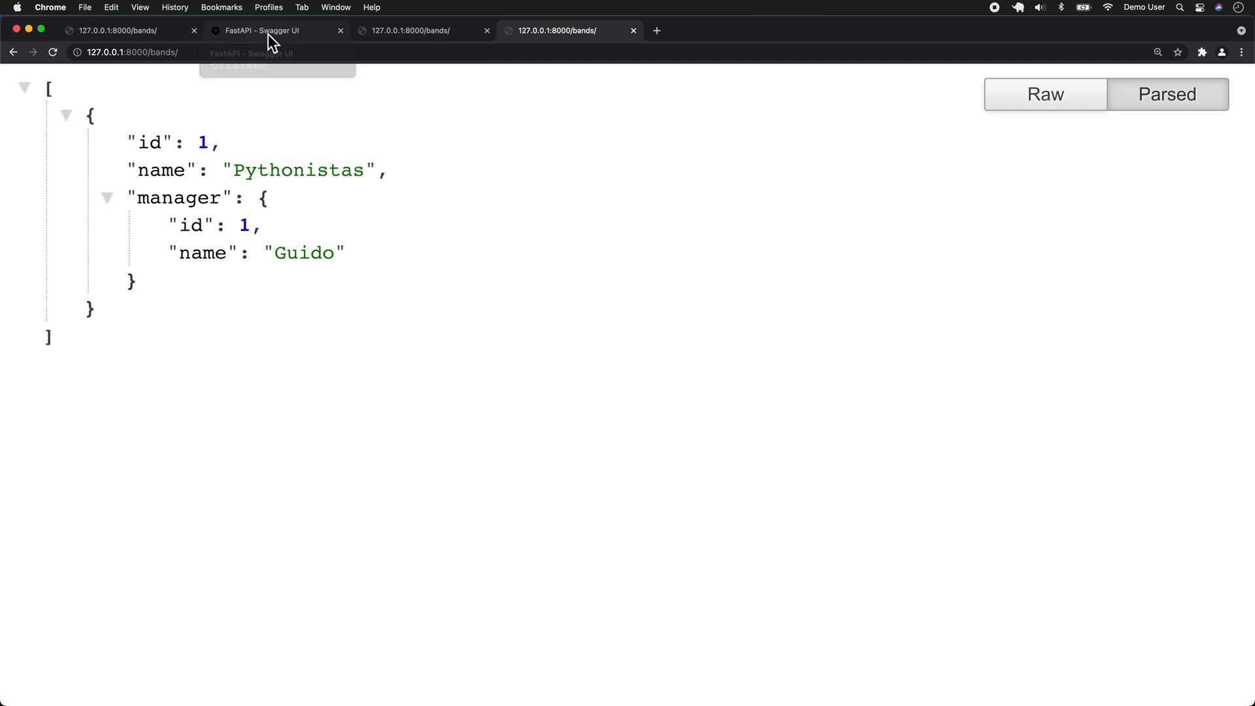
# Go to the Swagger UI tab and expand the nested Manager schema under Band.
pyautogui.click(276, 31)
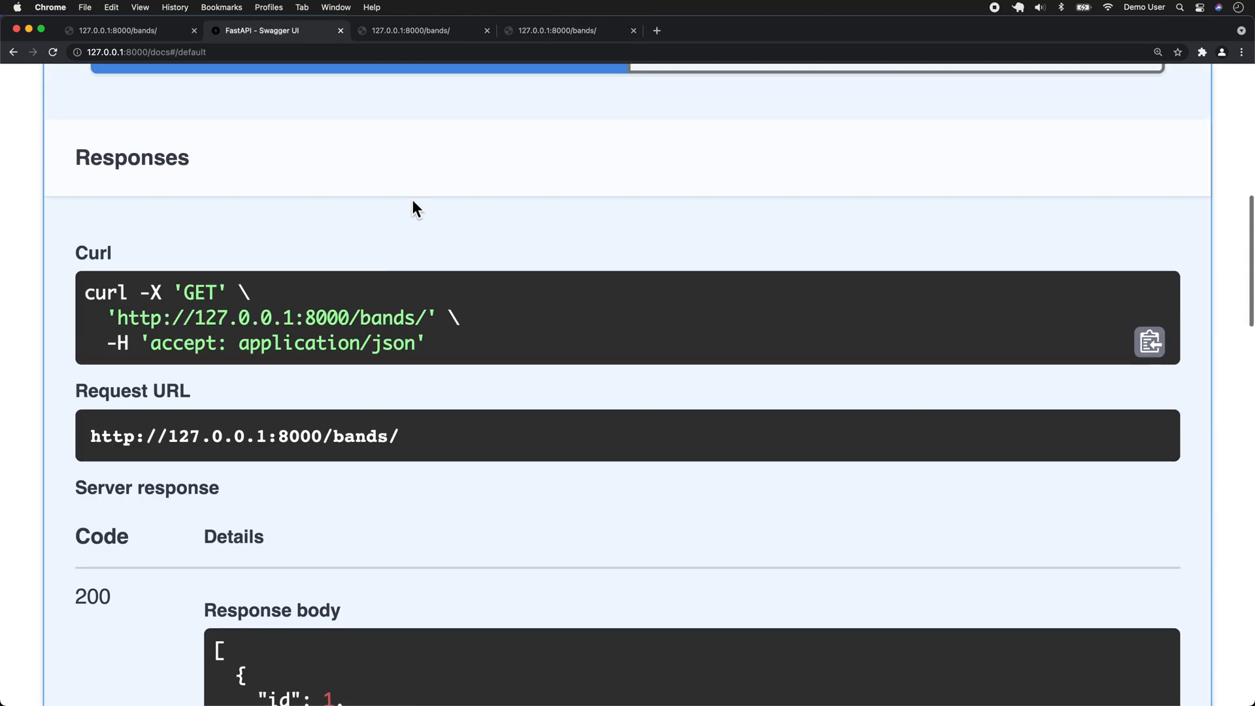
pyautogui.scroll(-3)
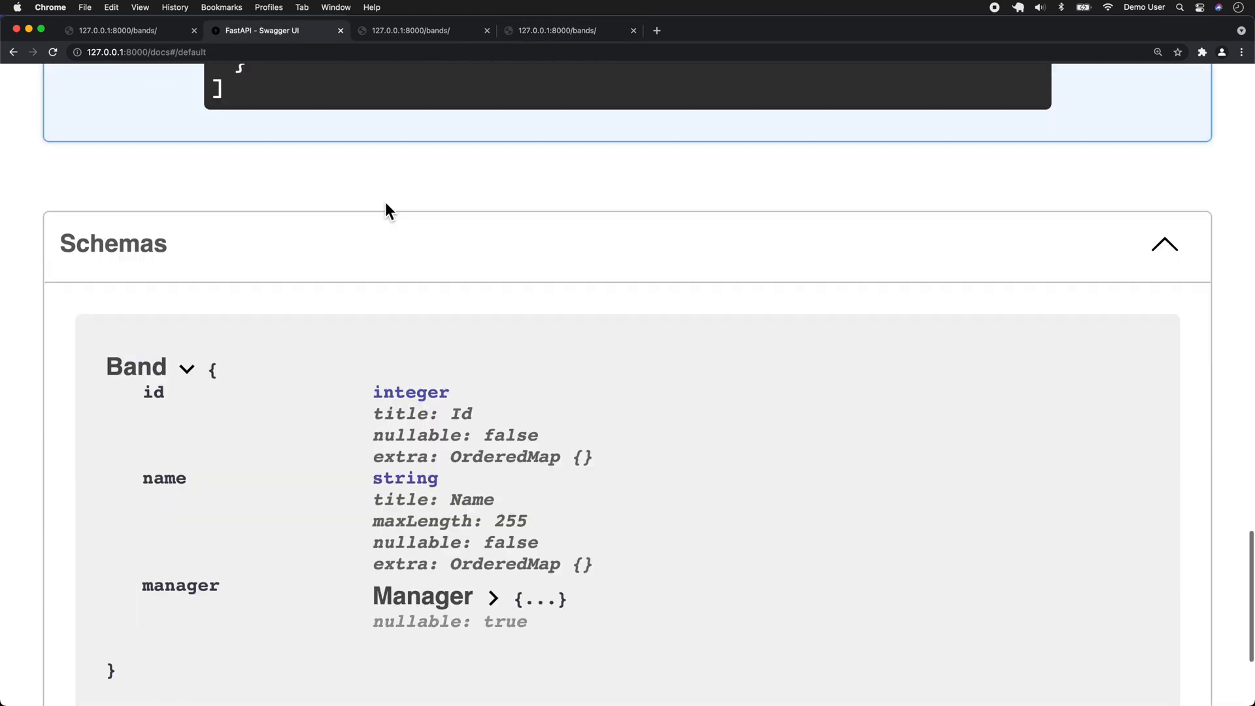
pyautogui.scroll(-3)
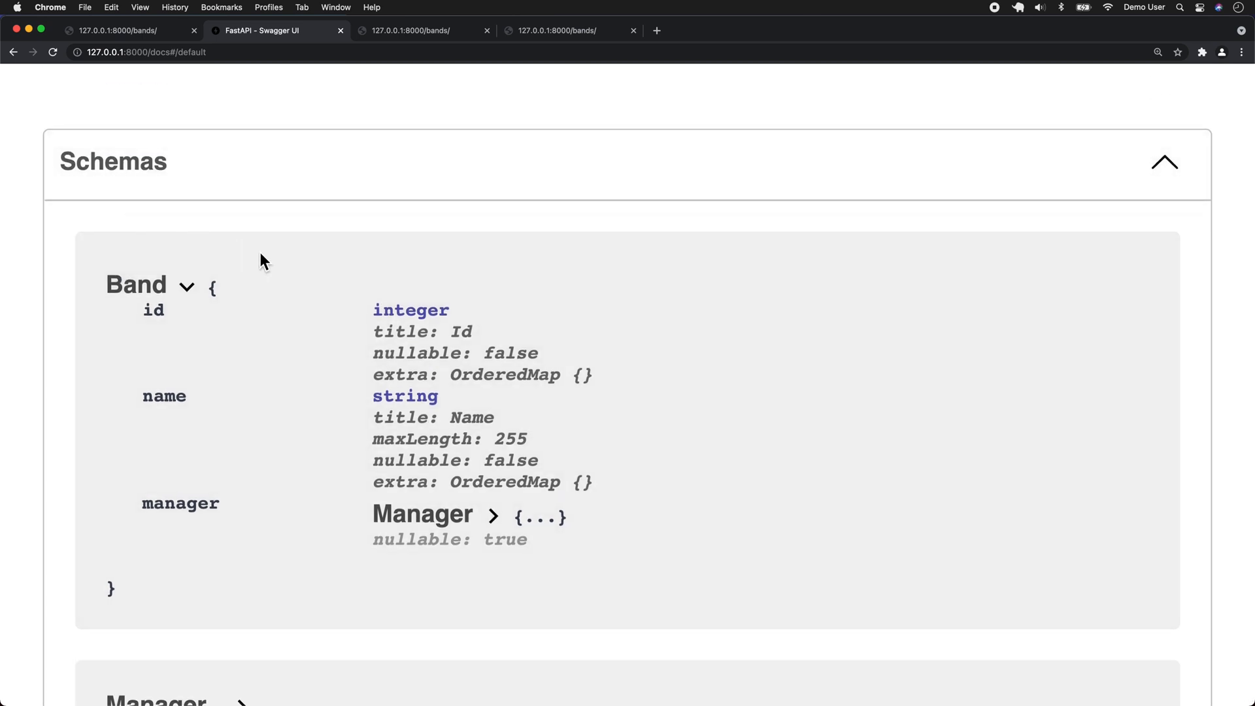
pyautogui.moveTo(170, 289)
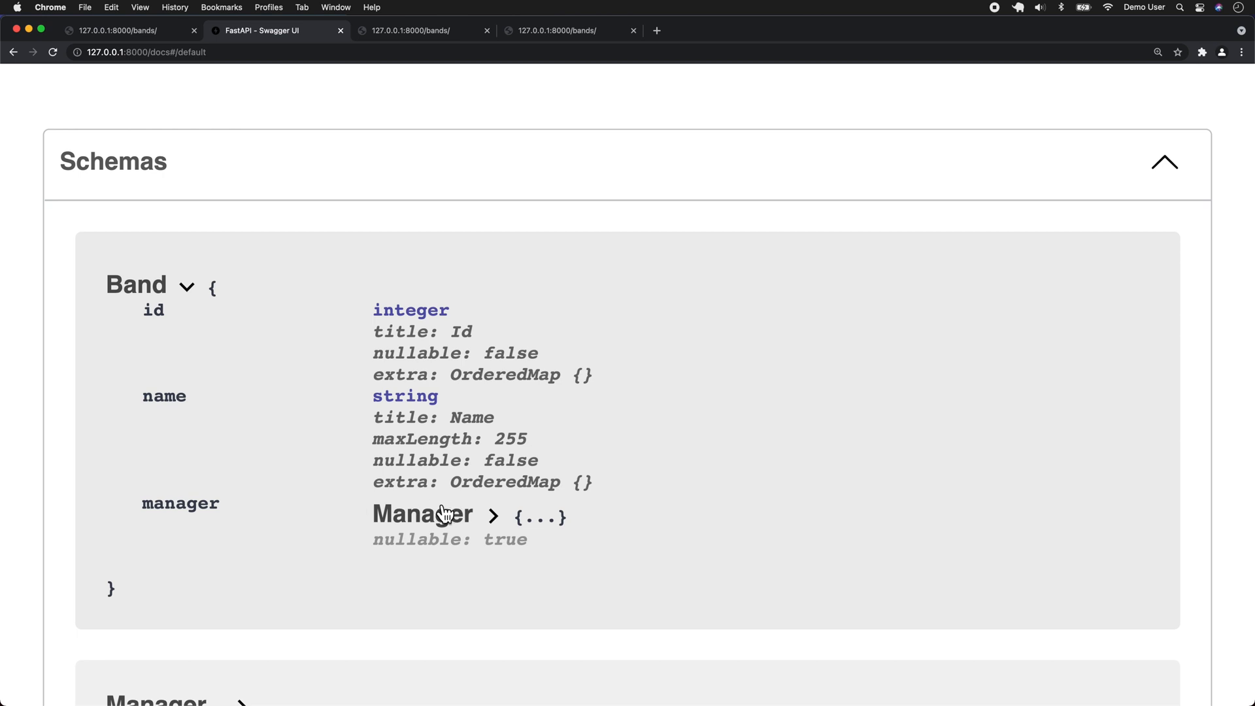
pyautogui.click(422, 513)
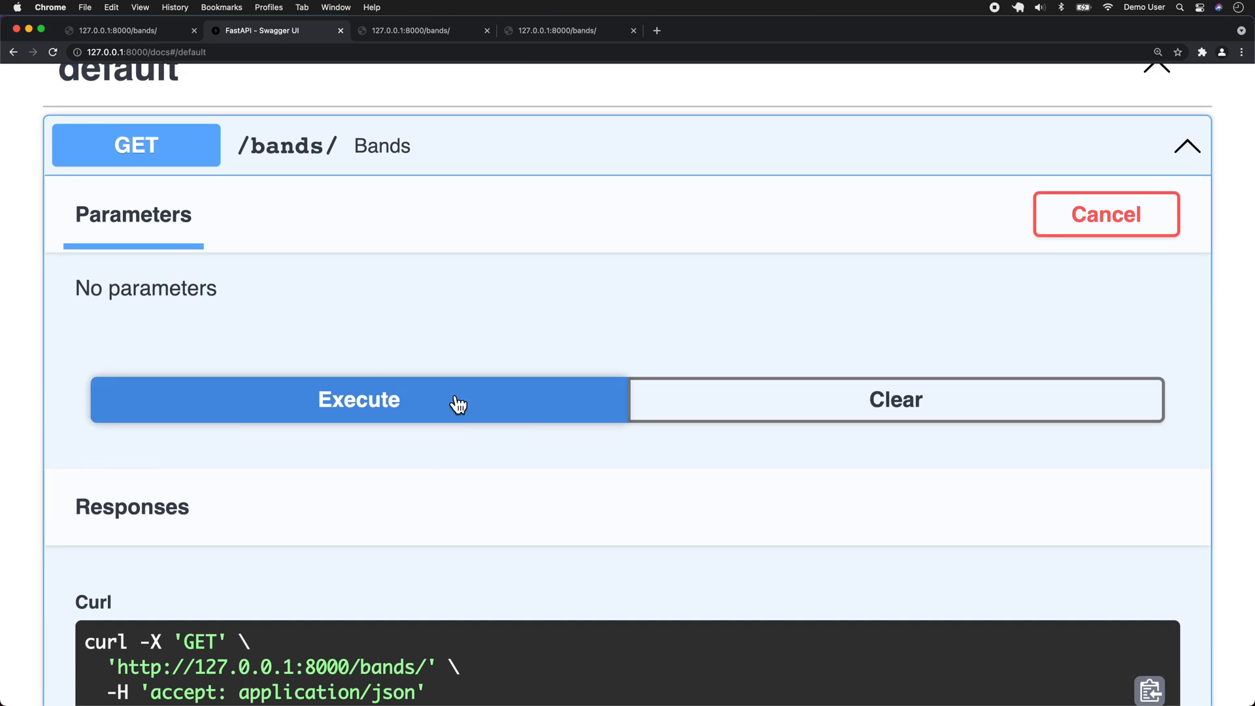
# Execute GET /bands/, getting 200 with Pythonistas and nested manager Guido, id 1.
pyautogui.click(359, 399)
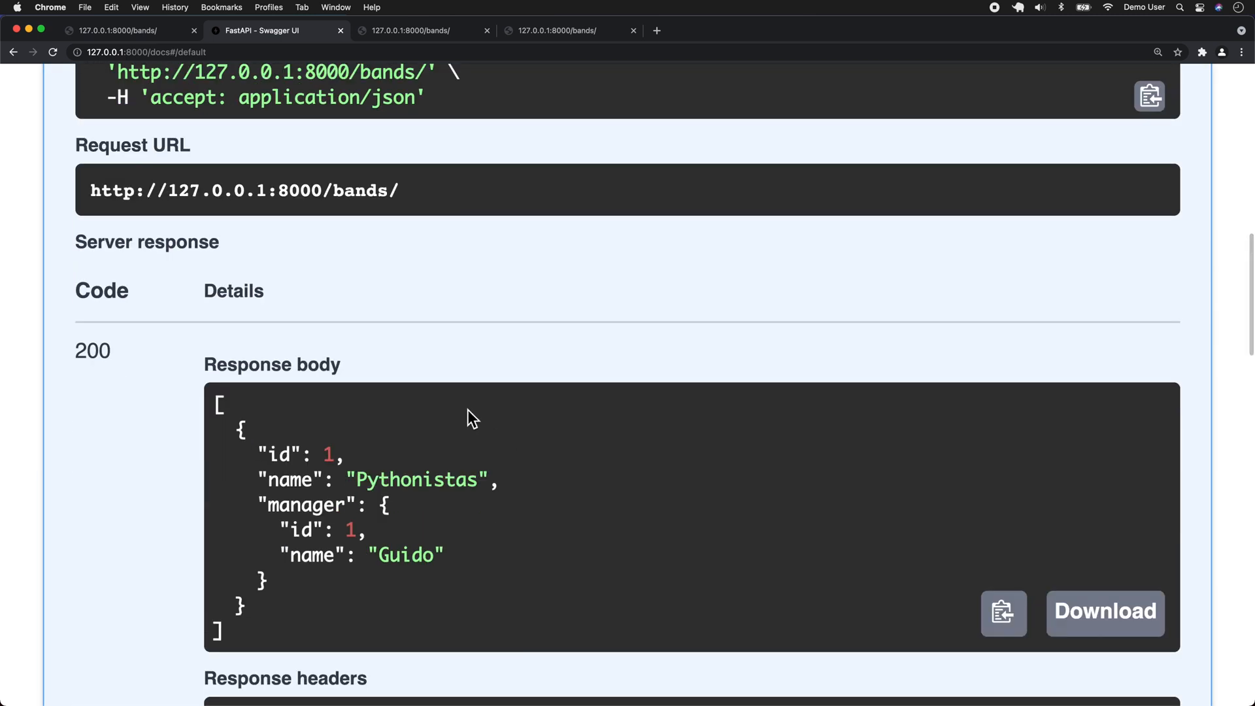
pyautogui.moveTo(603, 314)
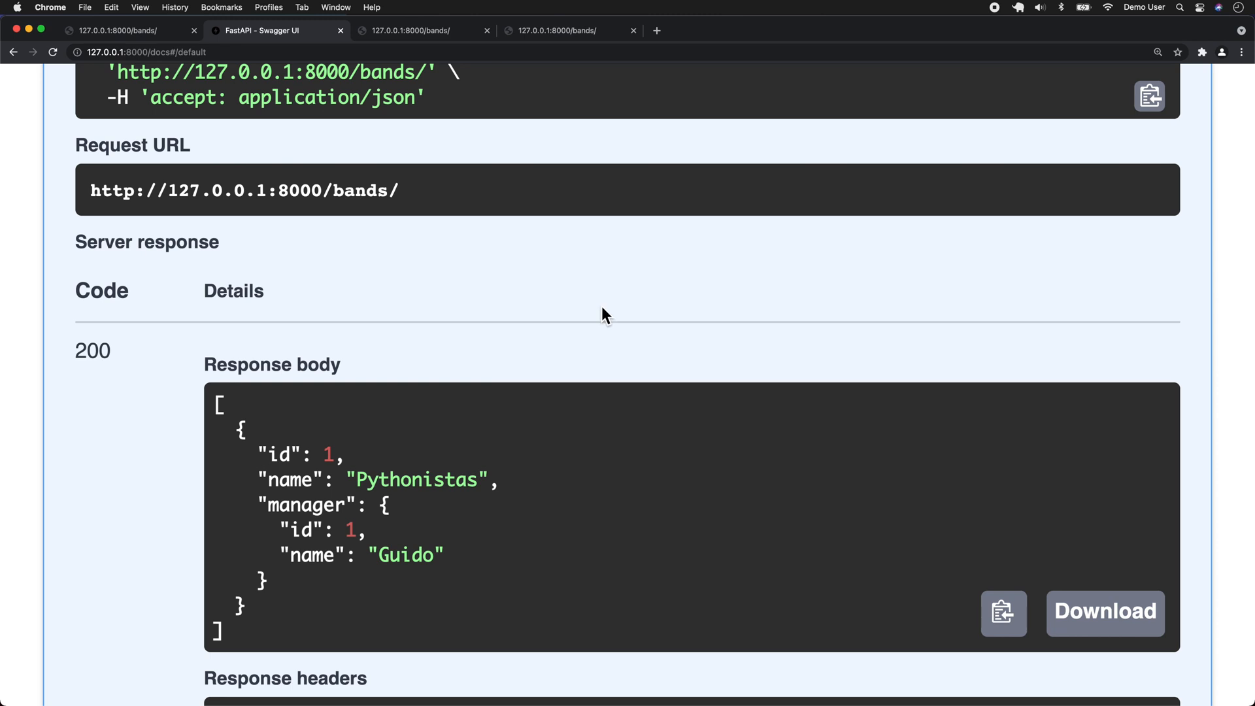